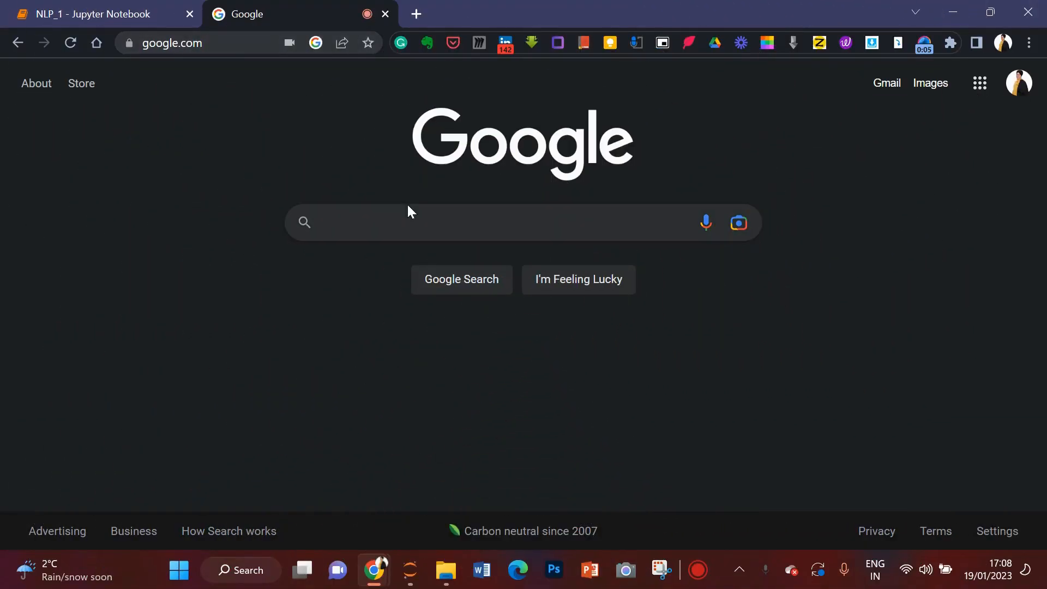
Step: Search Google for 'gensim pypi' and land on the gensim PyPI project page (version 4.3.0)
text(gensim)
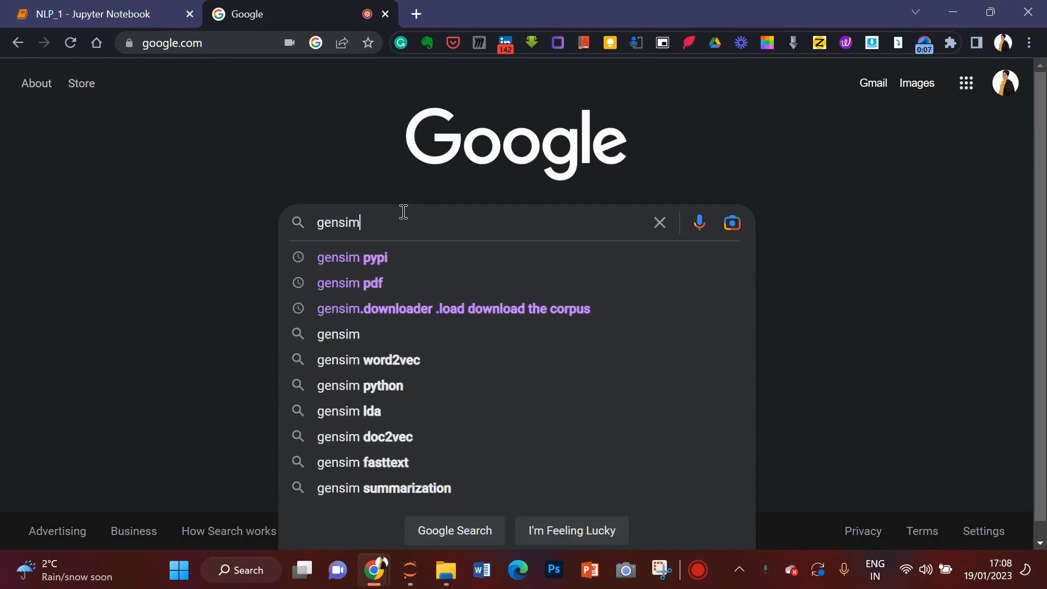
click(352, 258)
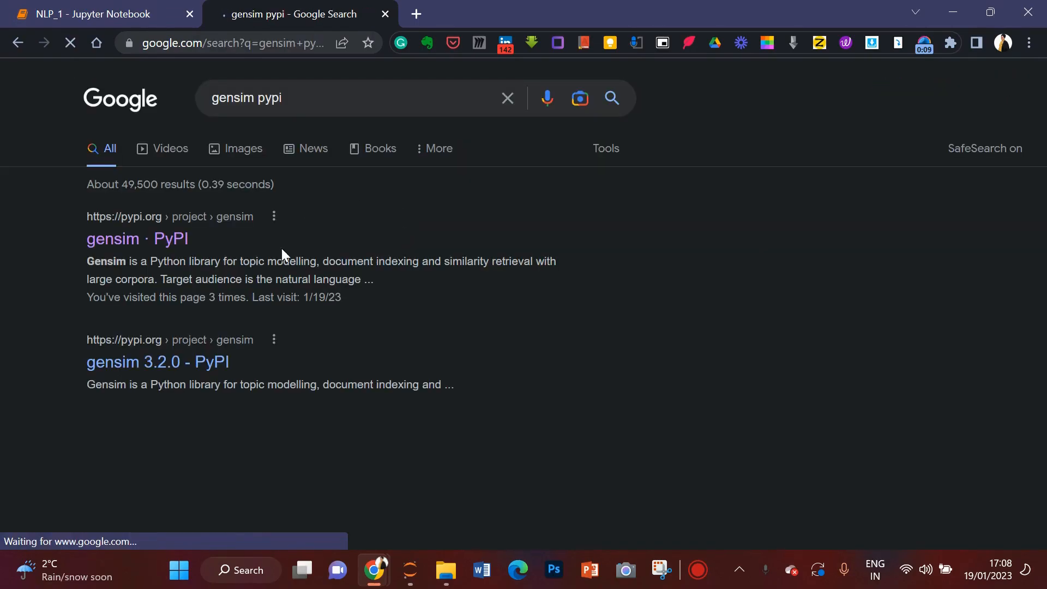
click(112, 239)
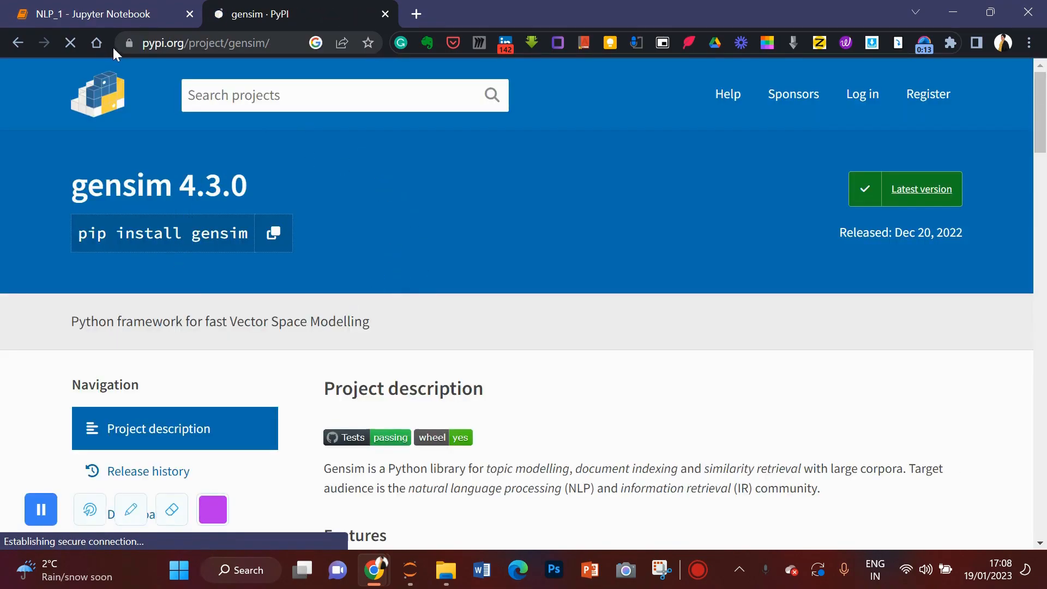
mouse_move(464, 367)
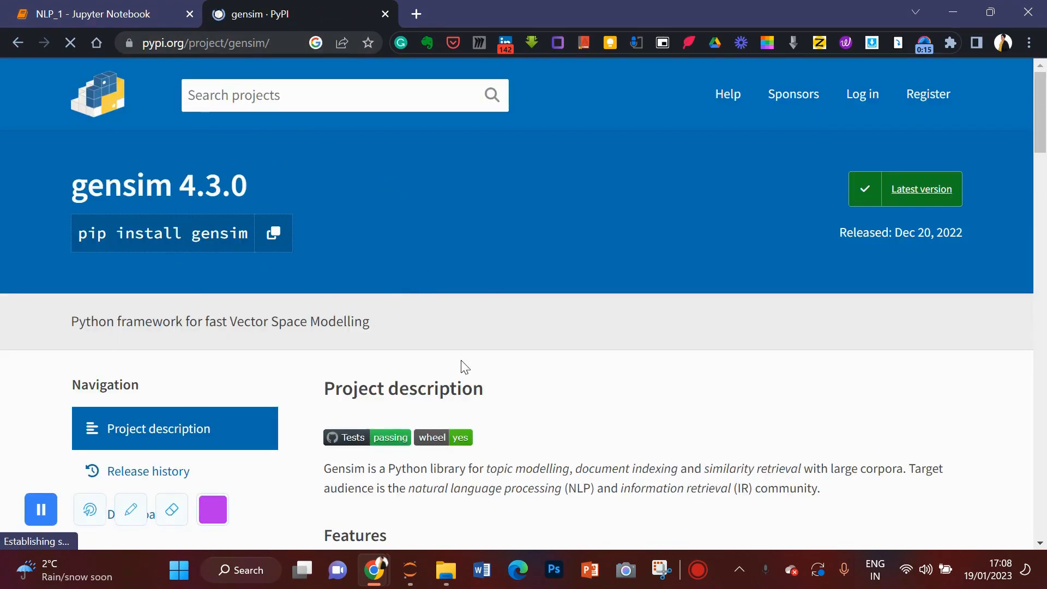
Step: Follow the Homepage link under Project links to gensim's site on radimrehurek.com
scroll(down, 3)
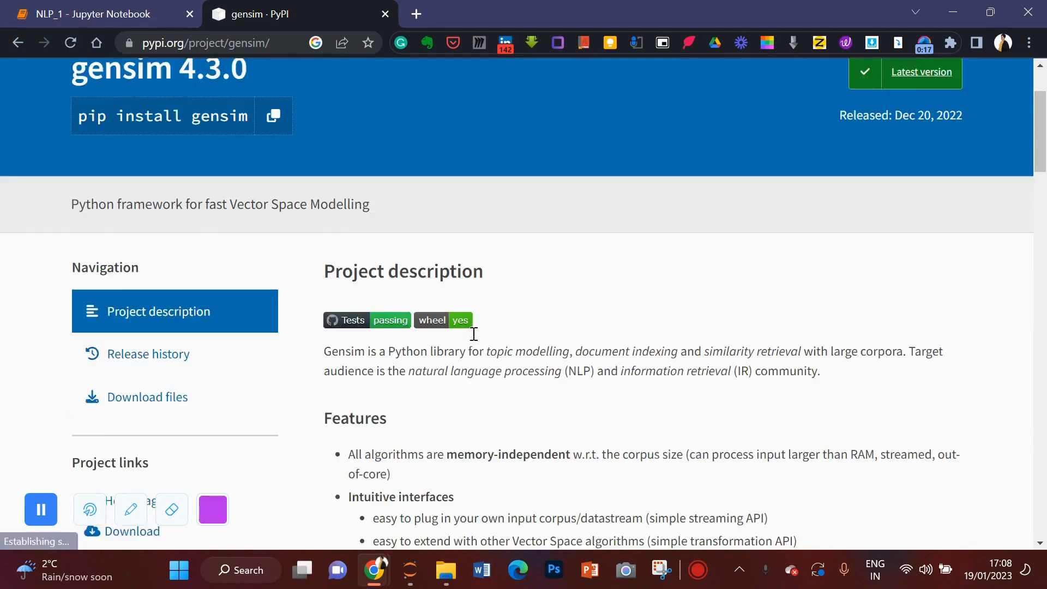
scroll(down, 3)
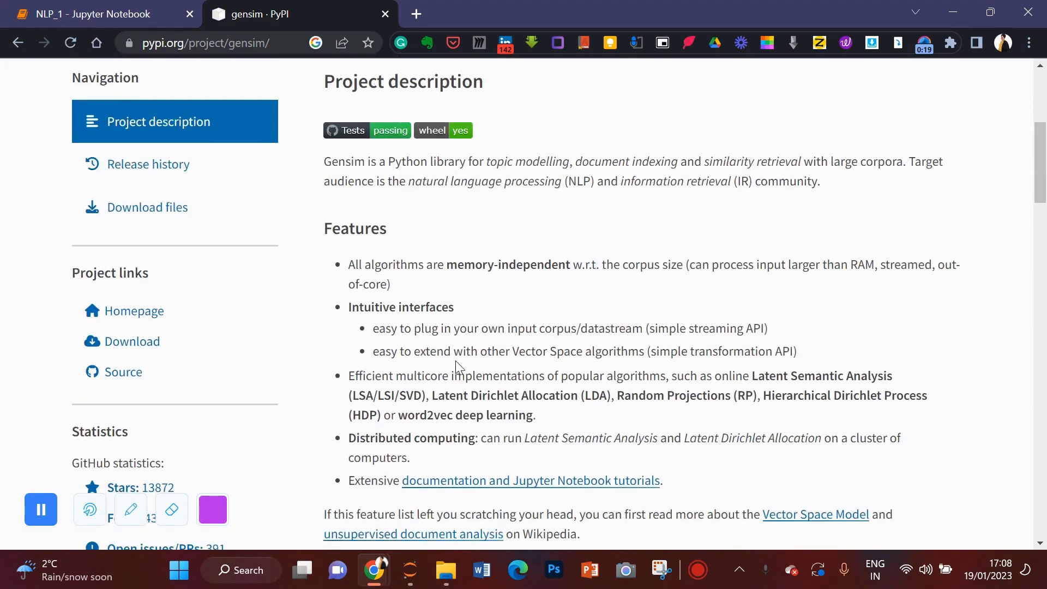
click(148, 164)
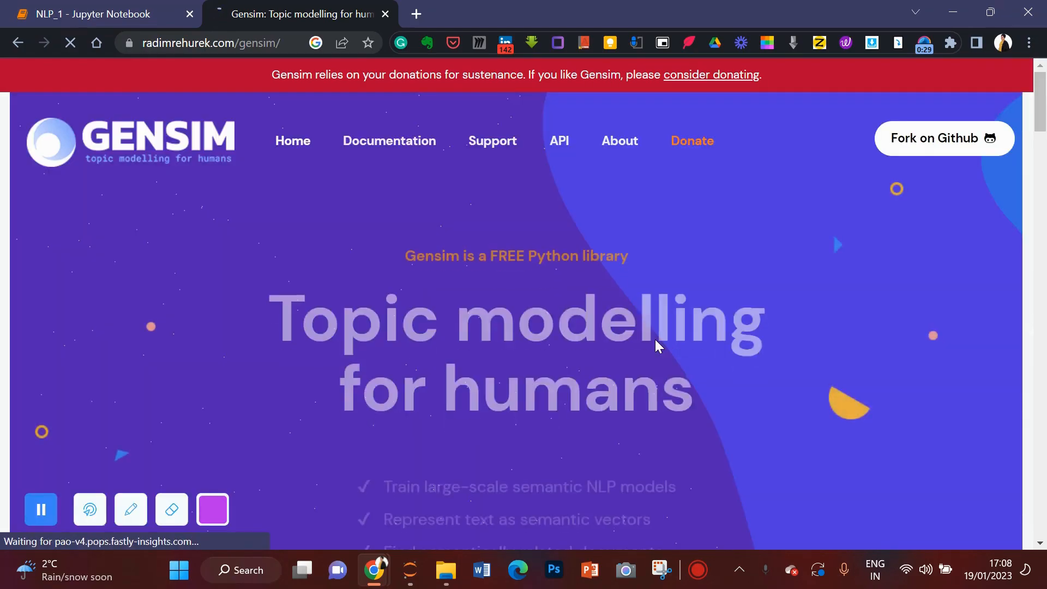
Step: Reach the corpora.dictionary module page from the Gensim API reference modules list
click(558, 141)
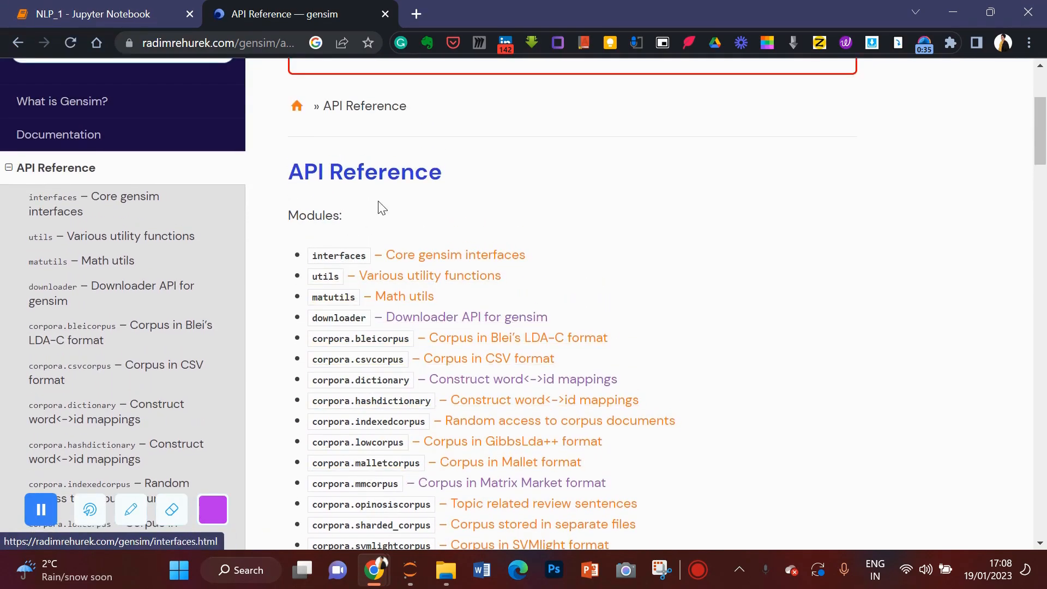
mouse_move(338, 317)
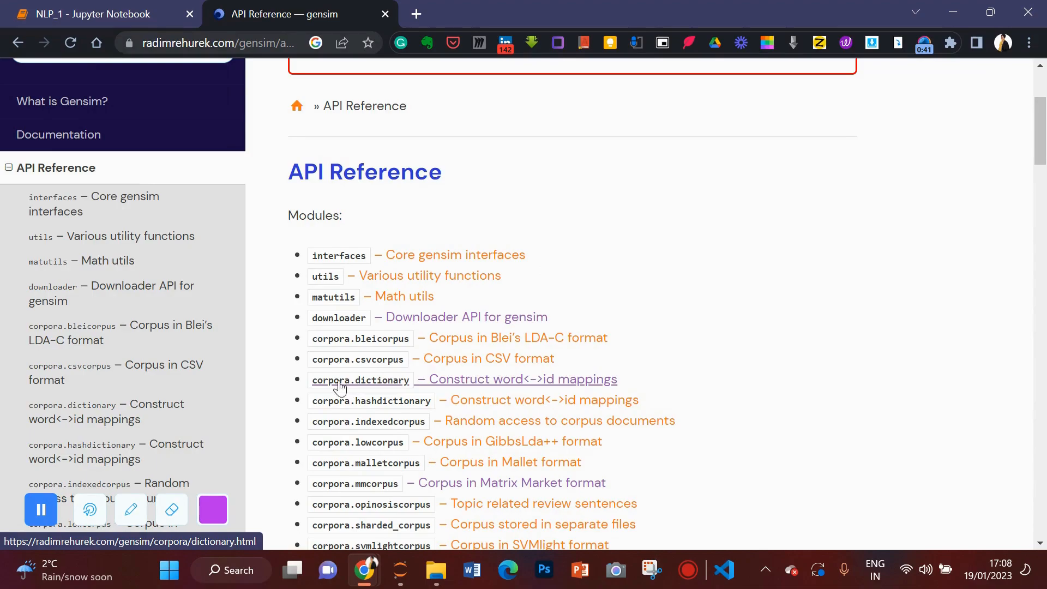
mouse_move(362, 384)
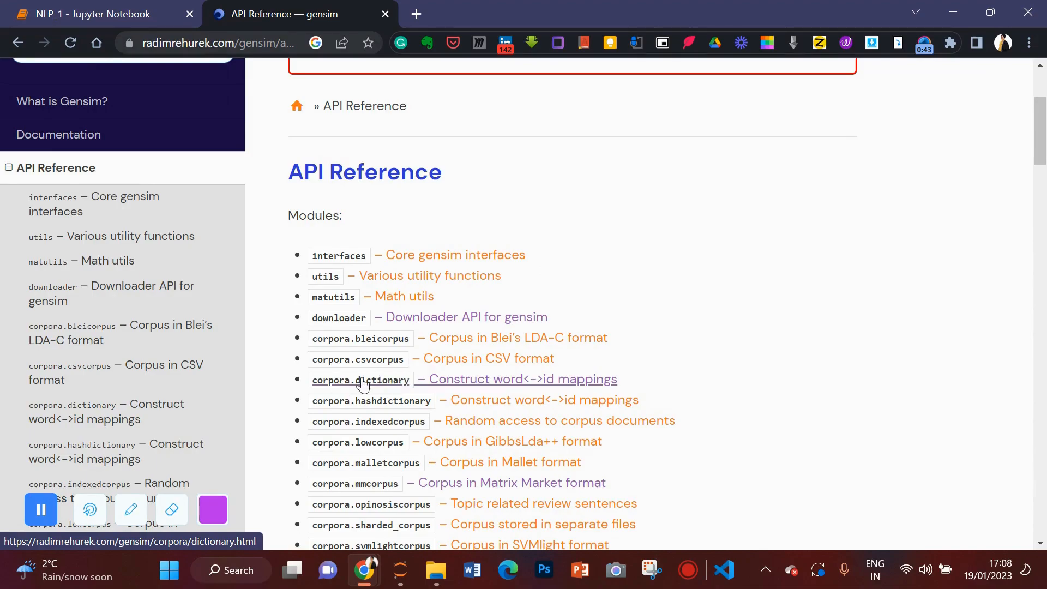
click(360, 379)
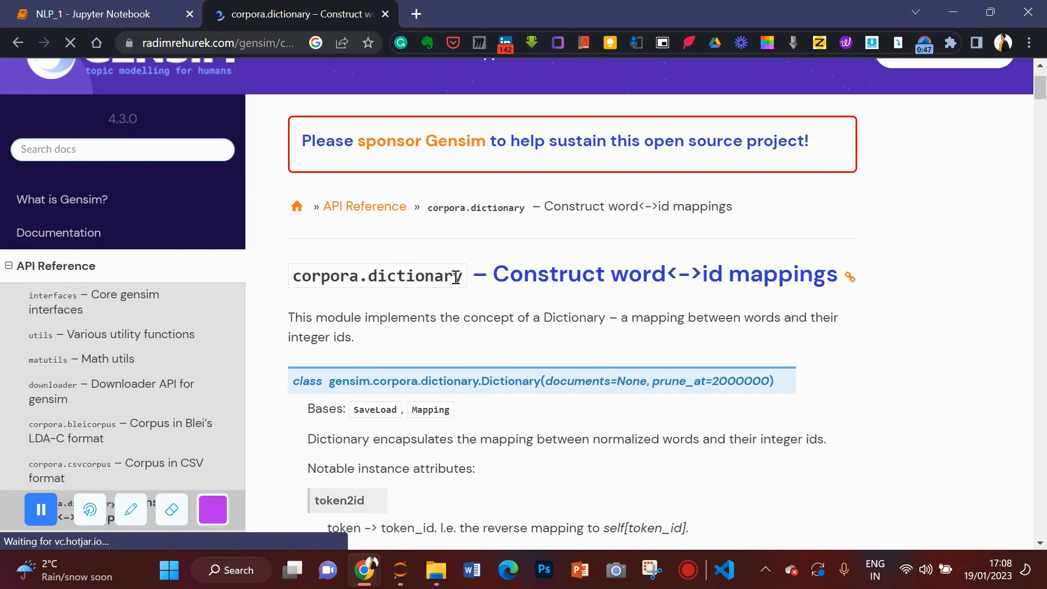
Step: Read down the Dictionary class documentation to the doc2bow method
scroll(down, 3)
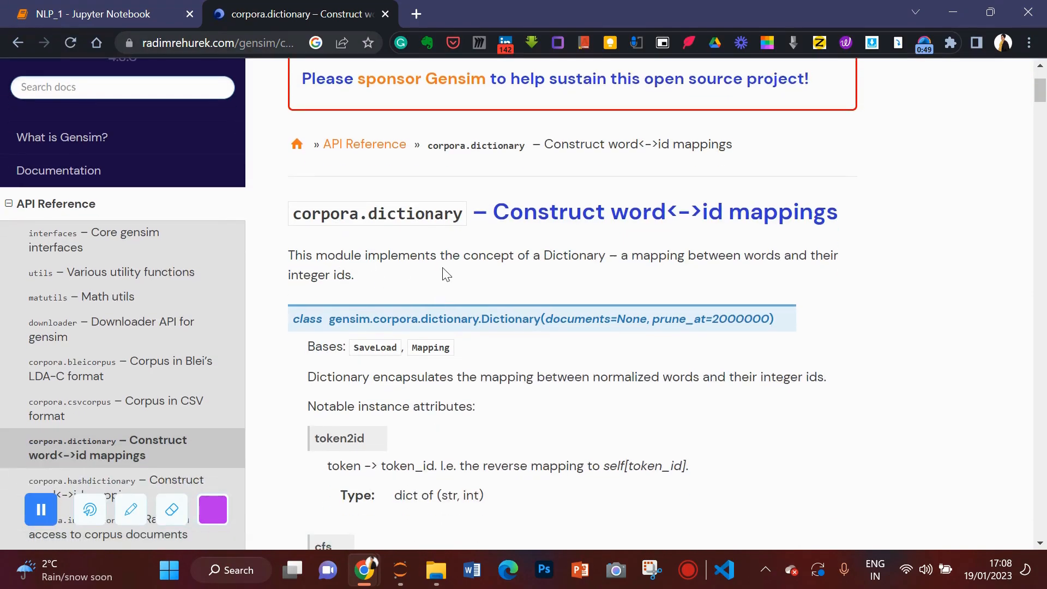
mouse_move(567, 264)
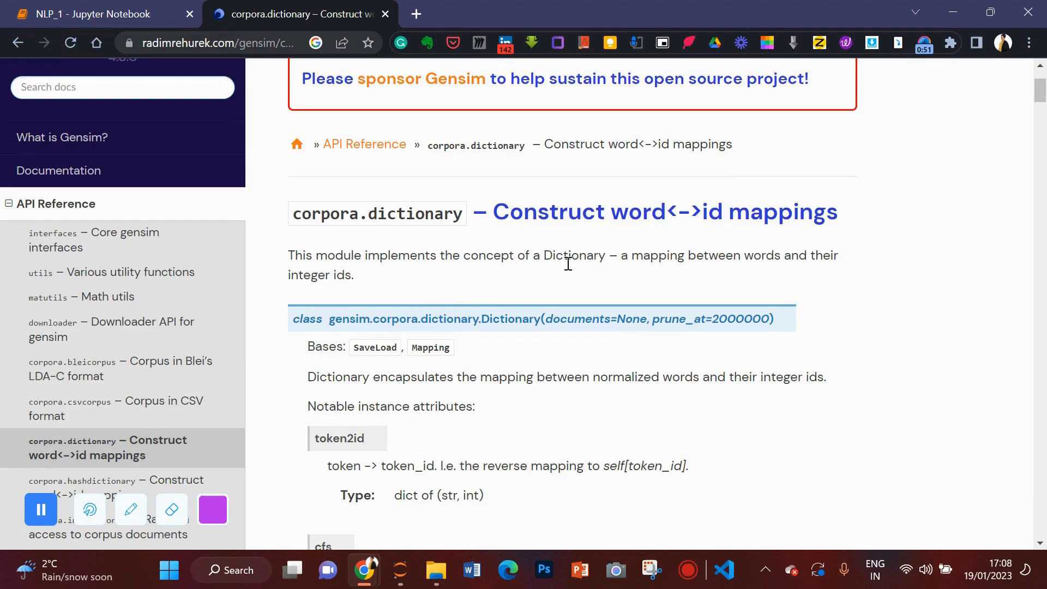
mouse_move(379, 283)
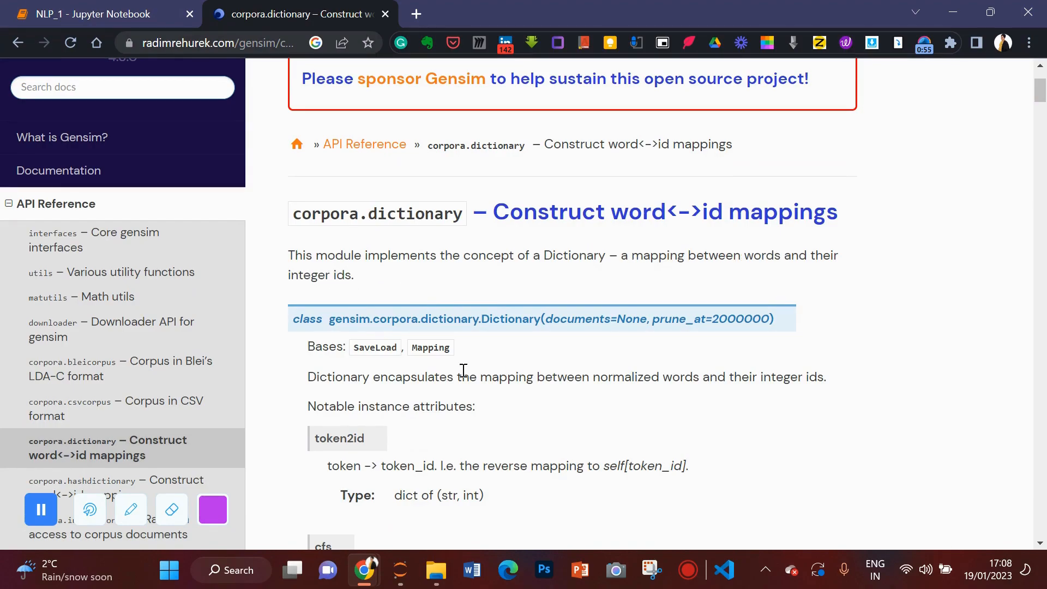
scroll(down, 3)
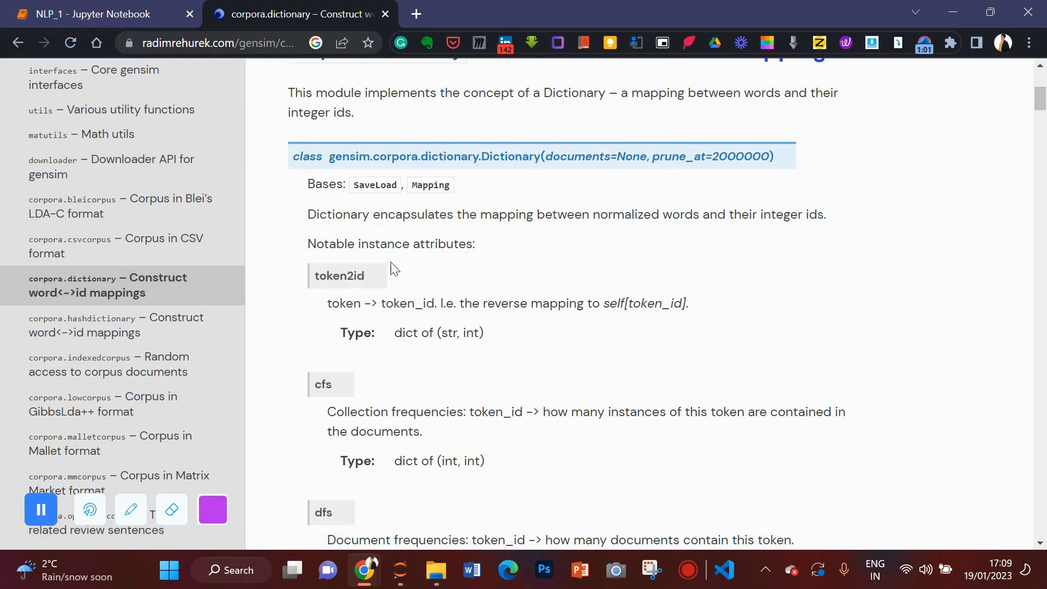
scroll(down, 3)
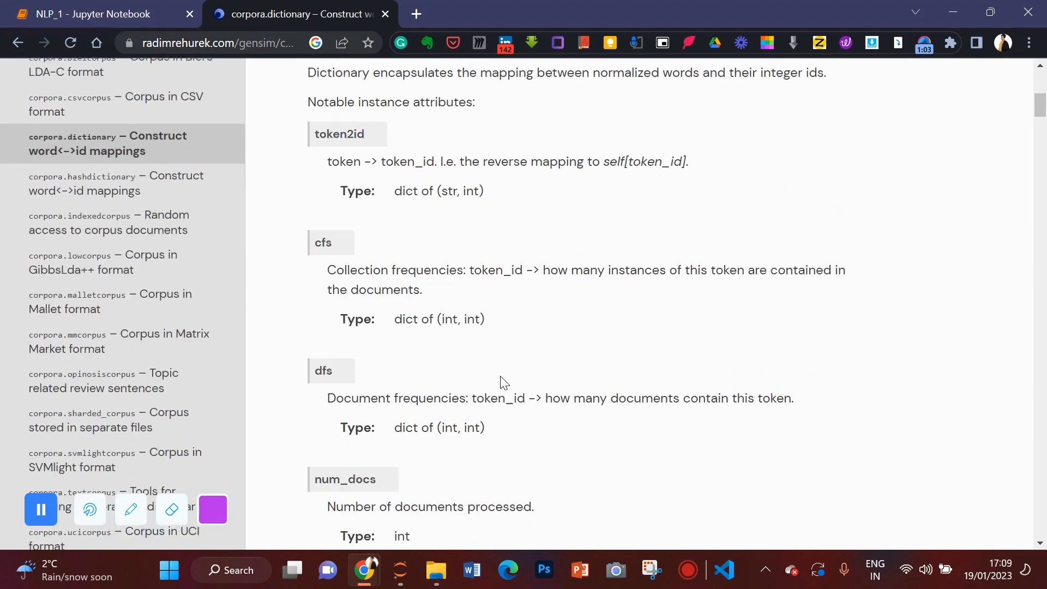
scroll(down, 3)
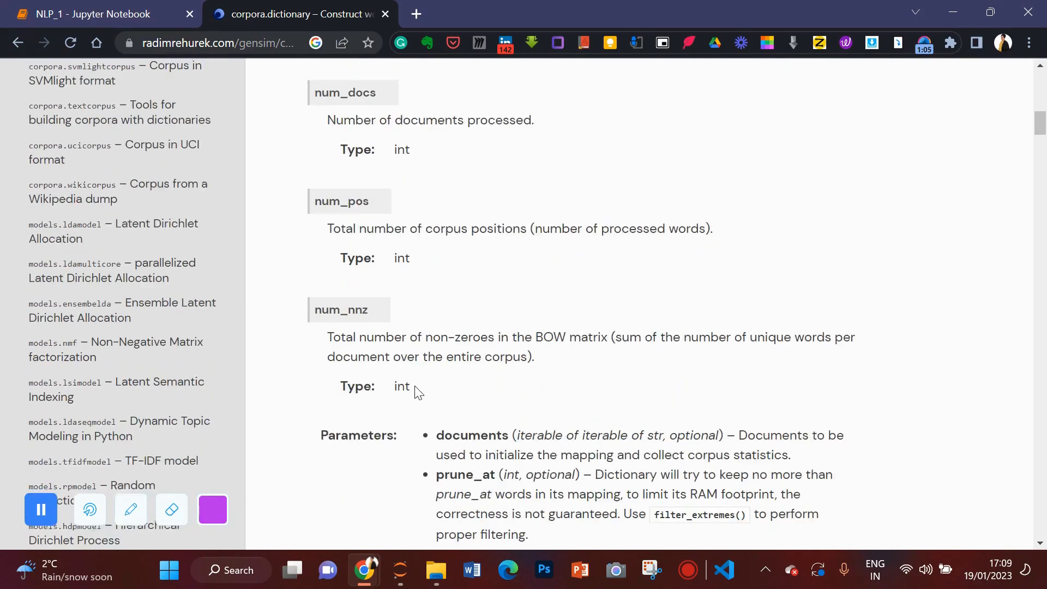
scroll(down, 3)
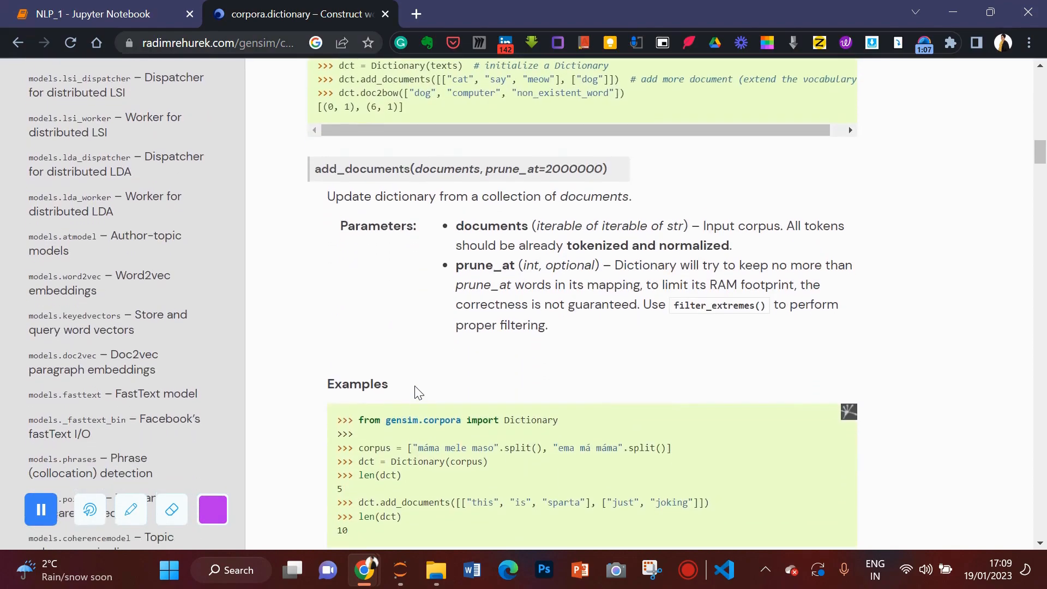
scroll(down, 3)
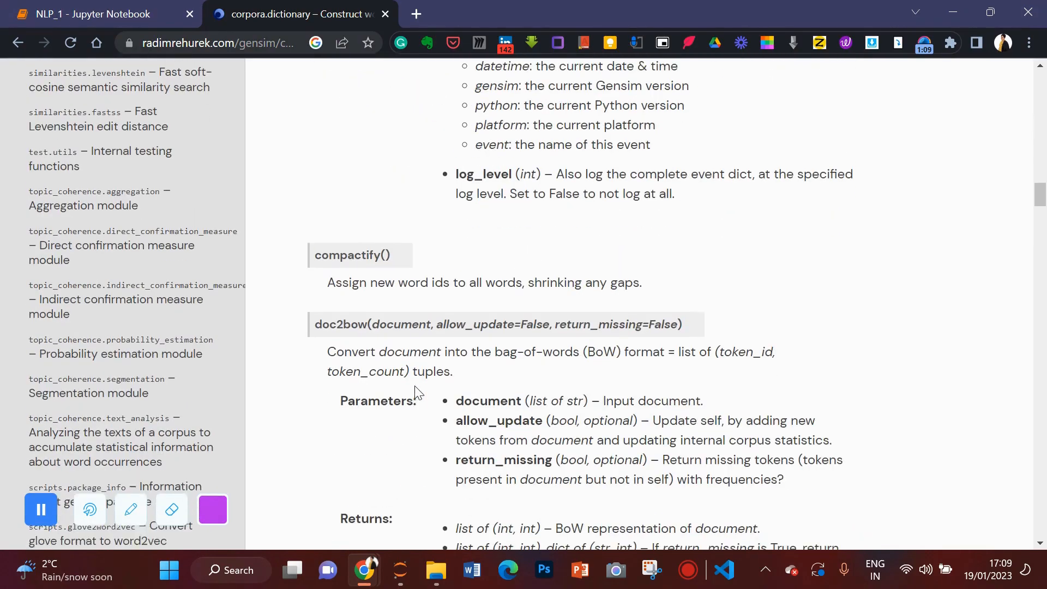
scroll(down, 3)
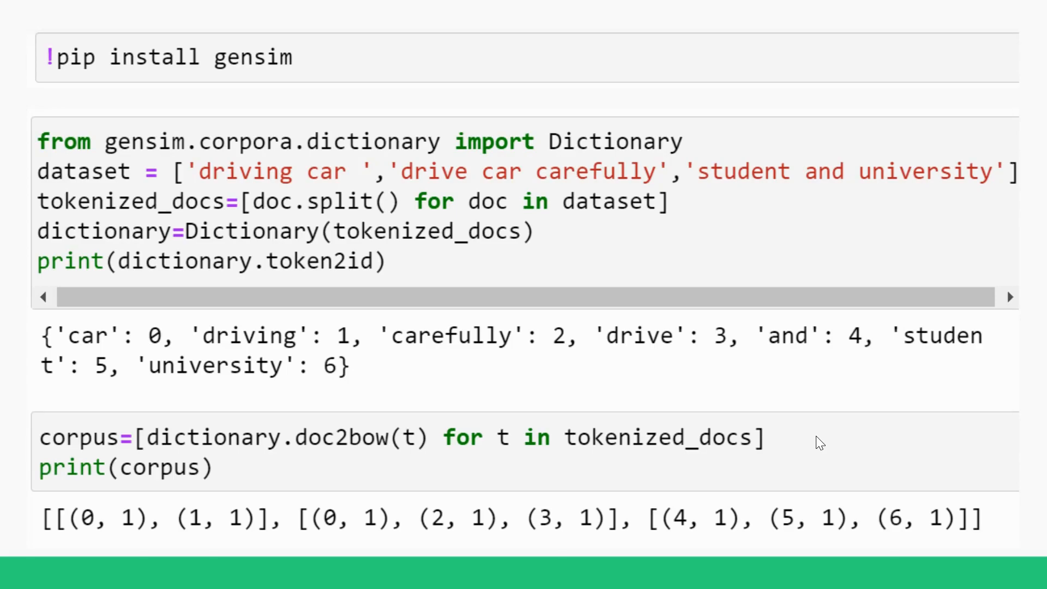
mouse_move(301, 189)
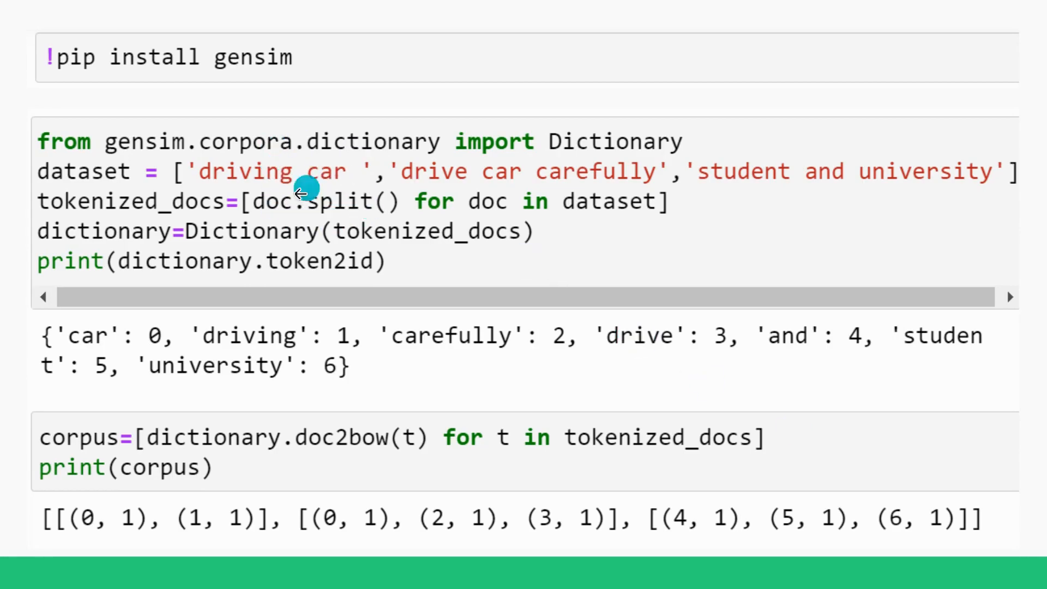
mouse_move(480, 201)
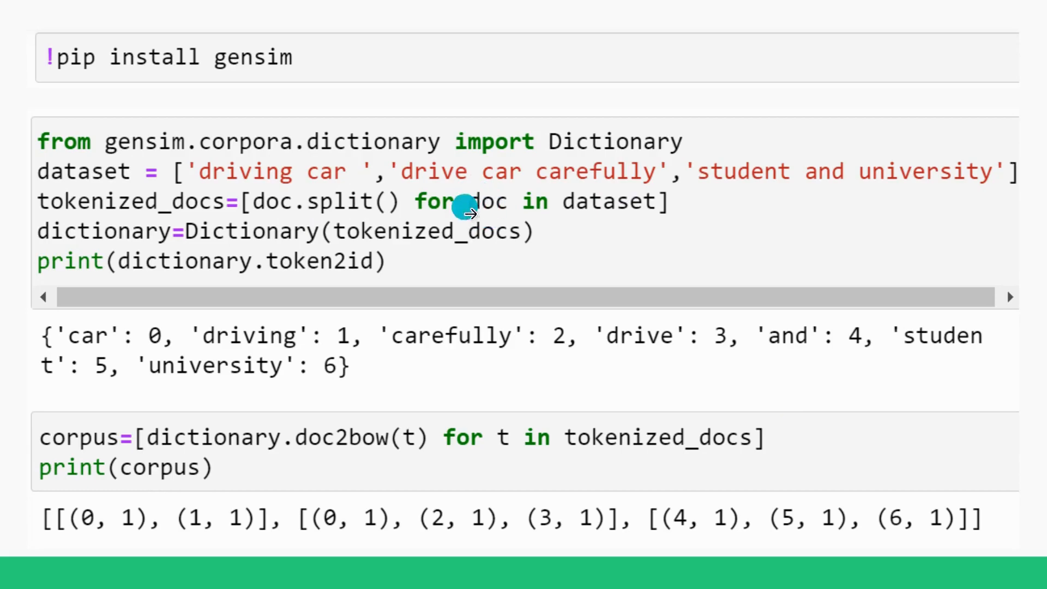
mouse_move(478, 202)
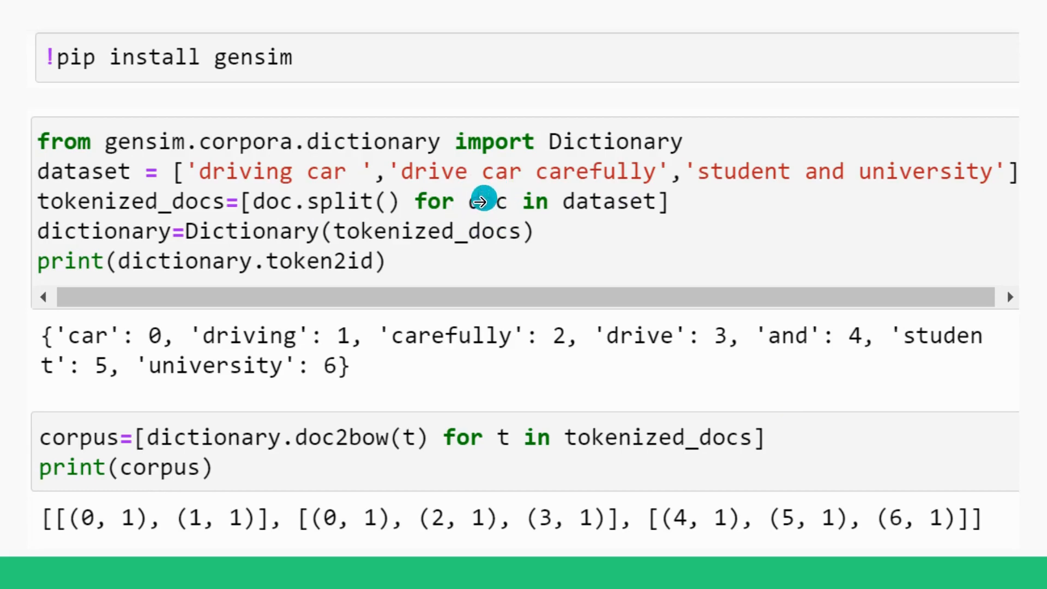
mouse_move(327, 174)
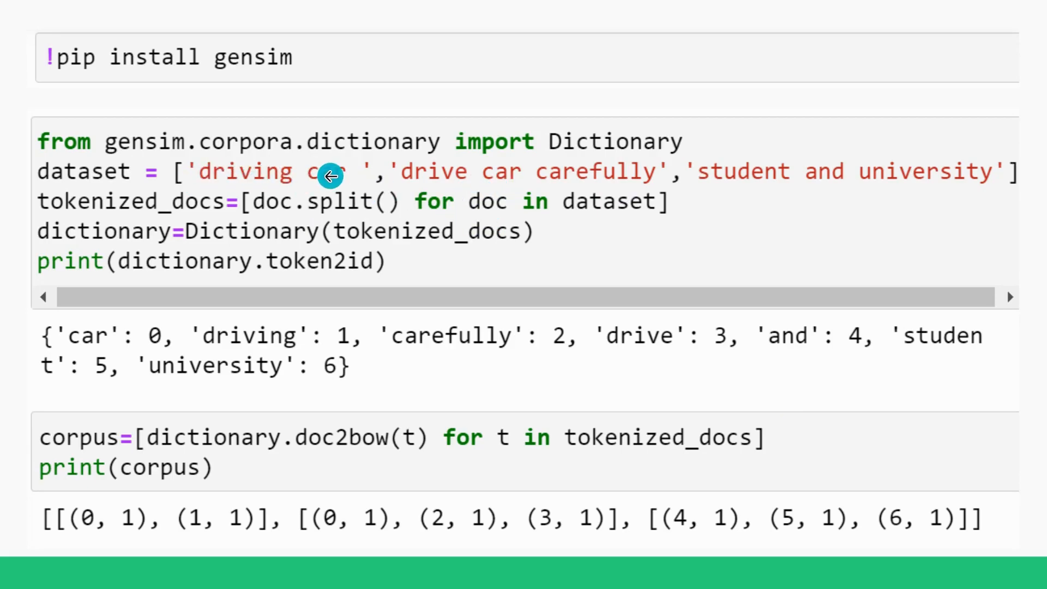
mouse_move(522, 174)
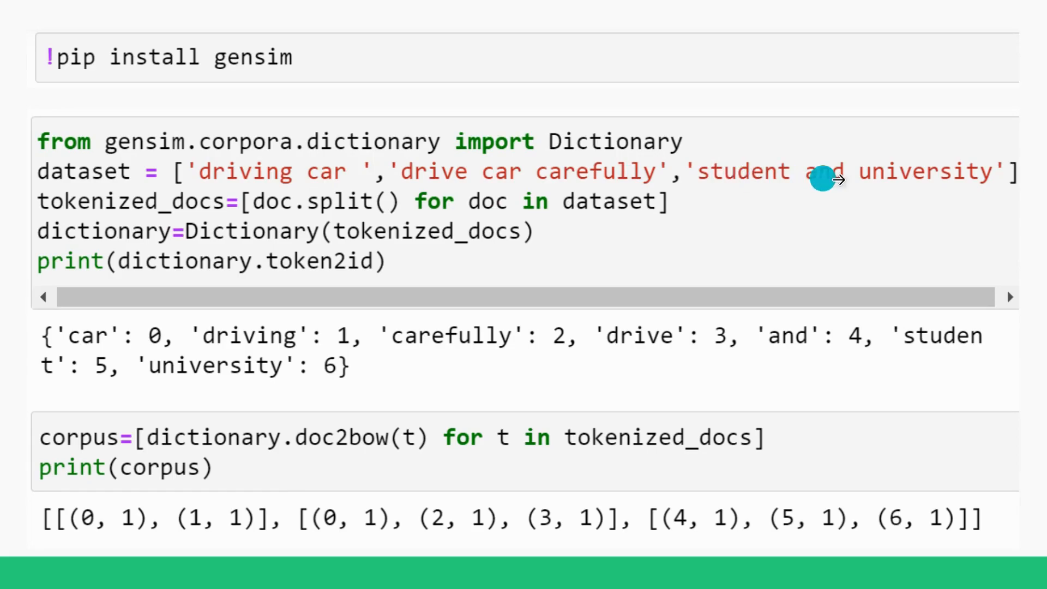
mouse_move(361, 182)
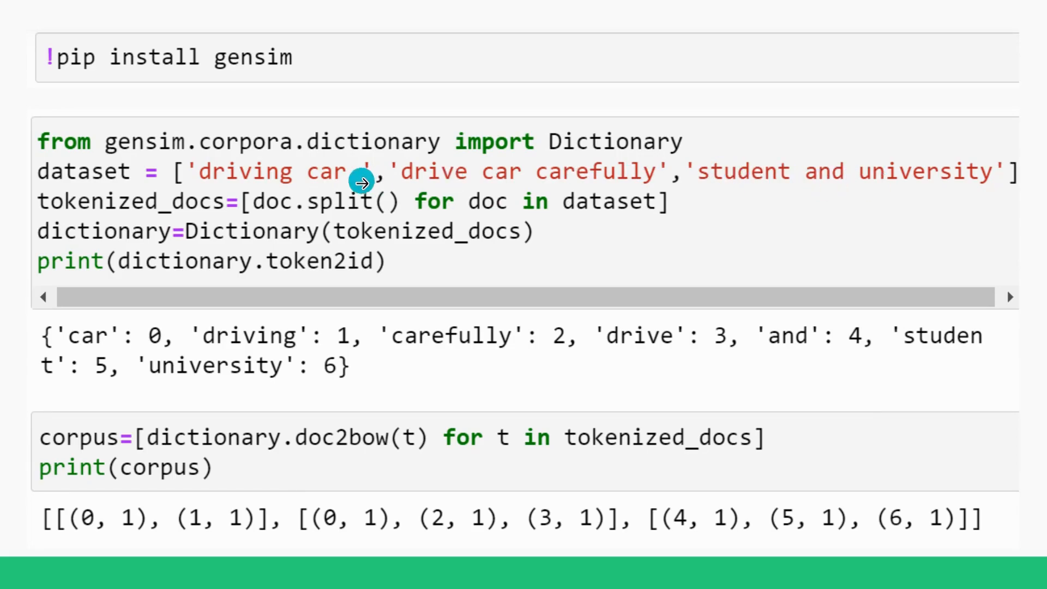
mouse_move(496, 212)
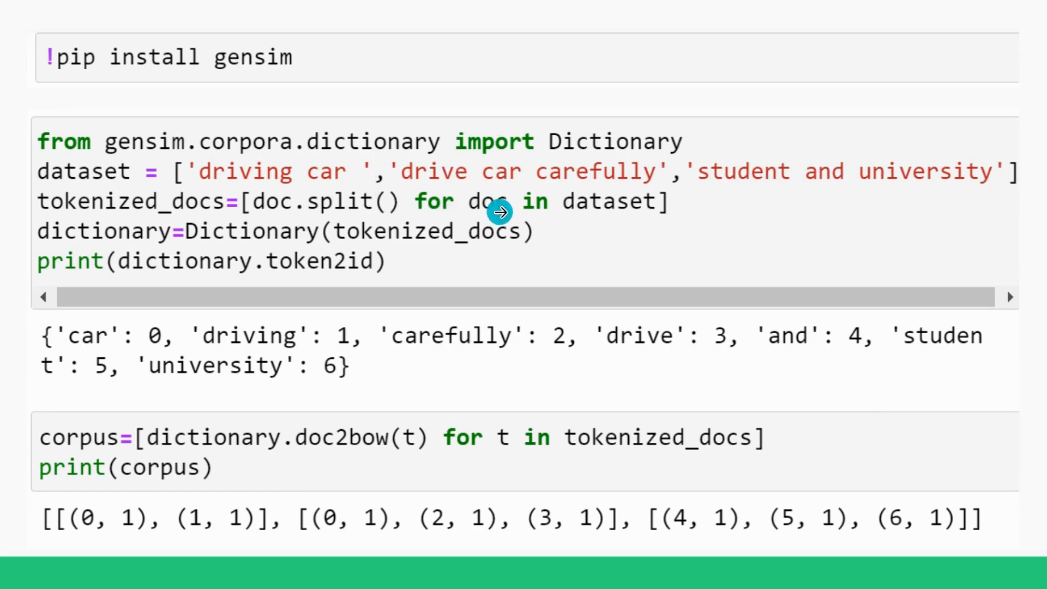
mouse_move(232, 192)
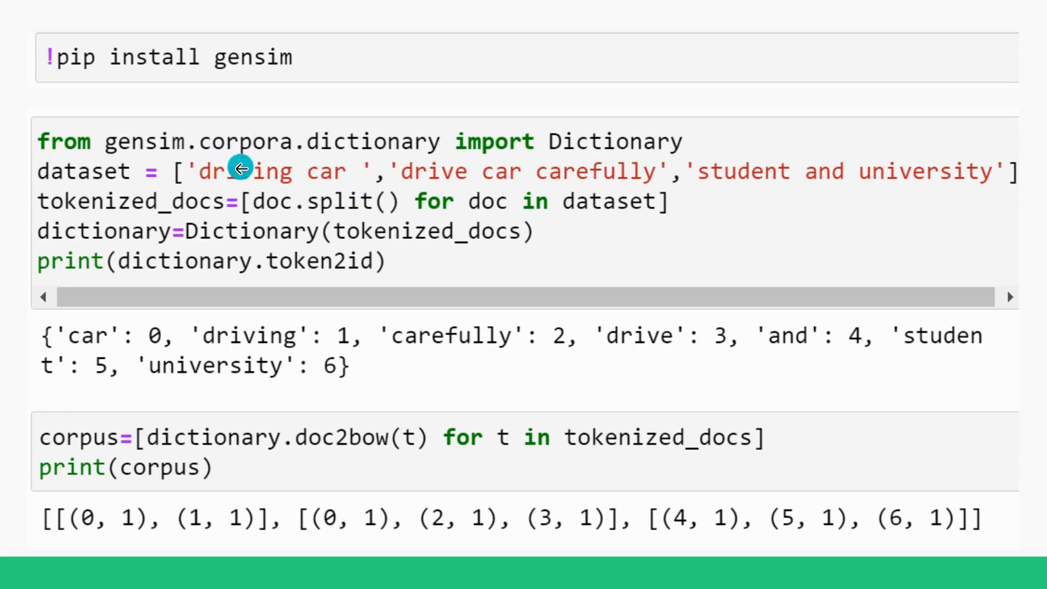
mouse_move(317, 201)
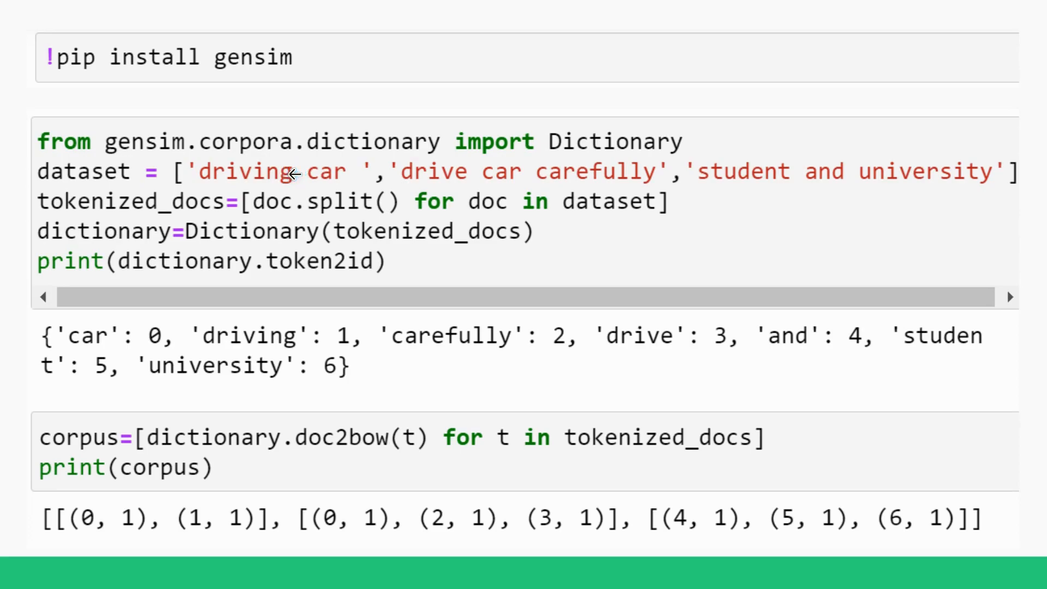
click(267, 172)
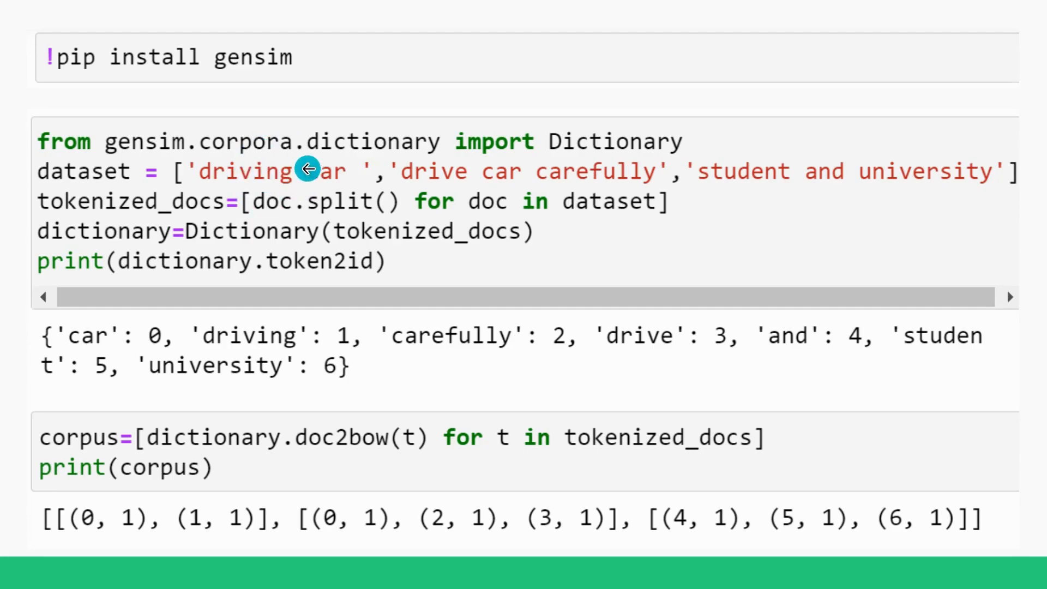
mouse_move(608, 172)
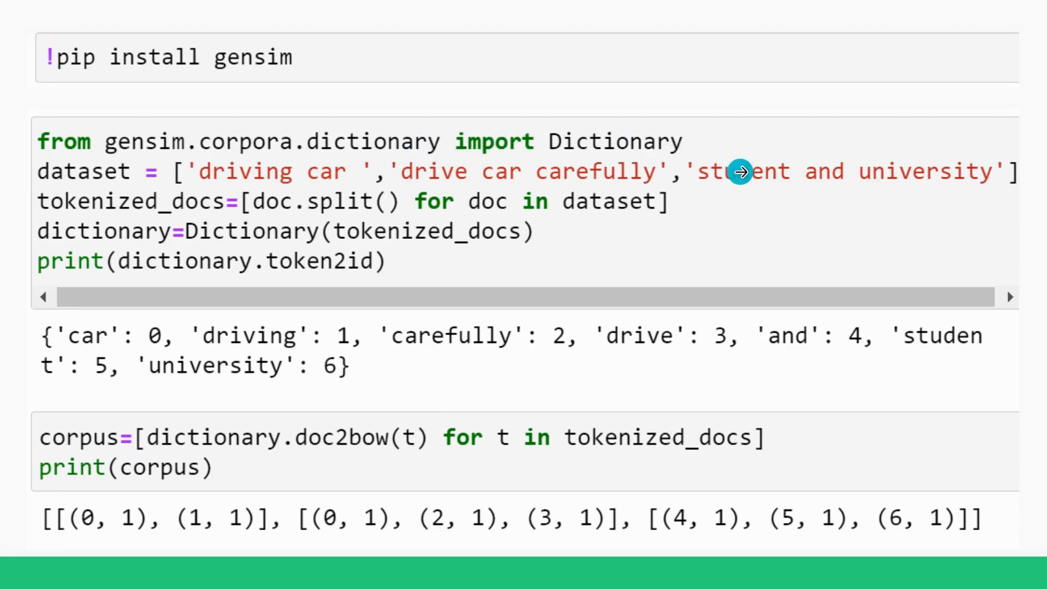
mouse_move(946, 185)
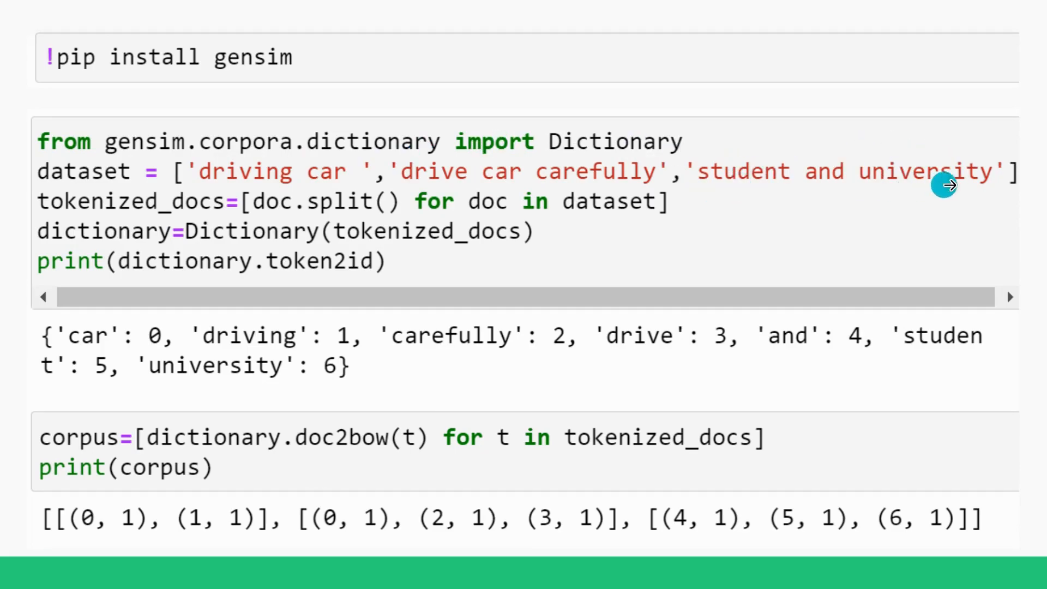
mouse_move(942, 185)
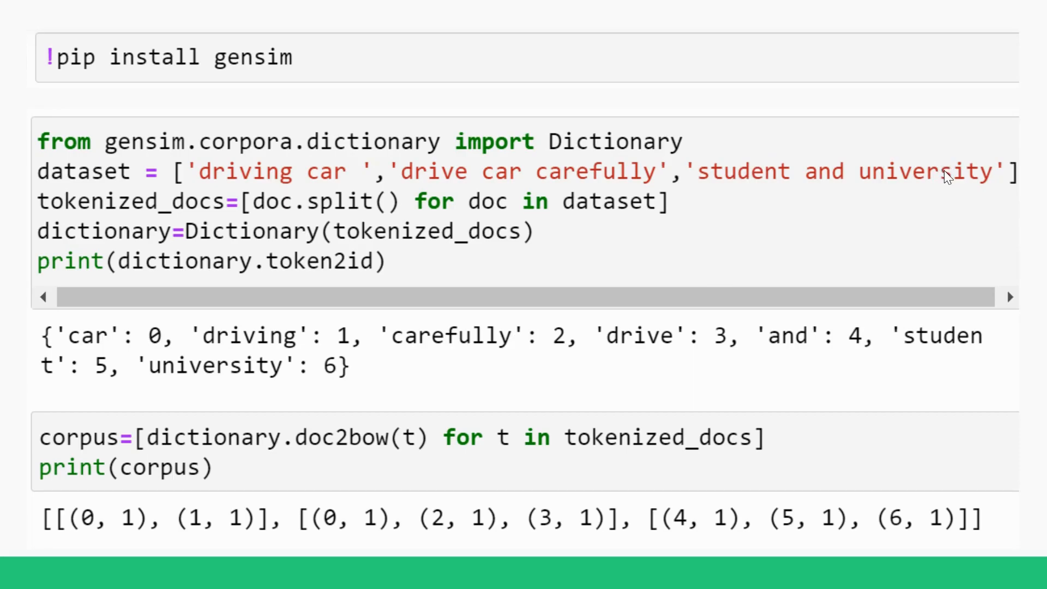
mouse_move(401, 202)
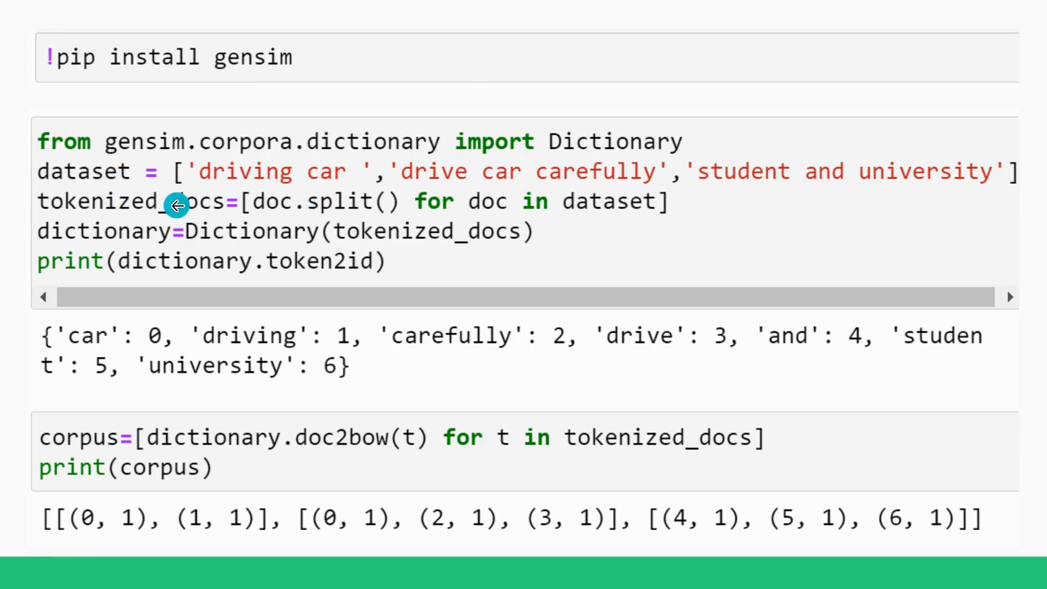
mouse_move(142, 239)
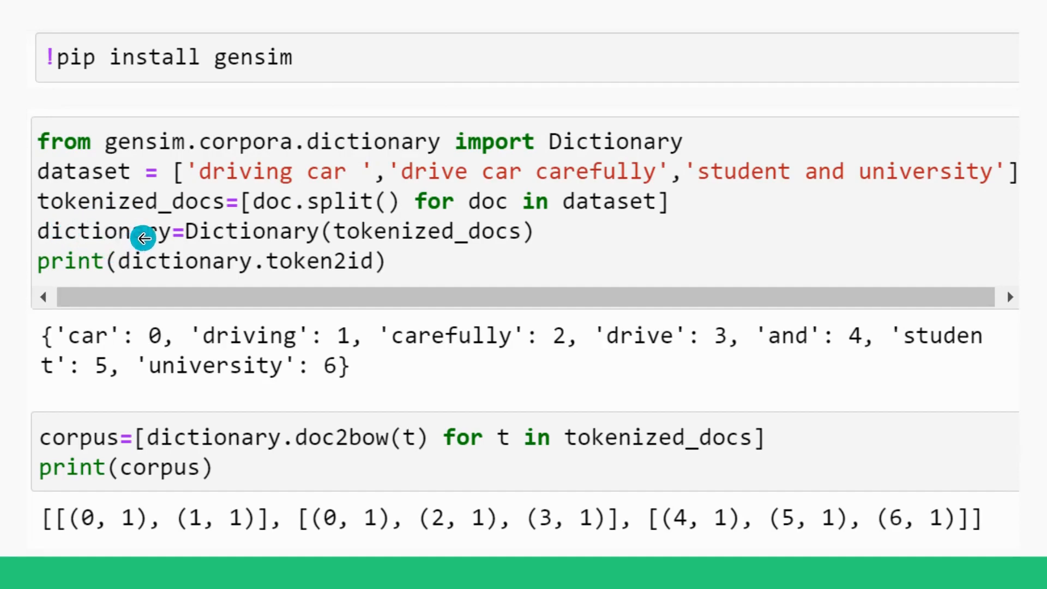
mouse_move(283, 207)
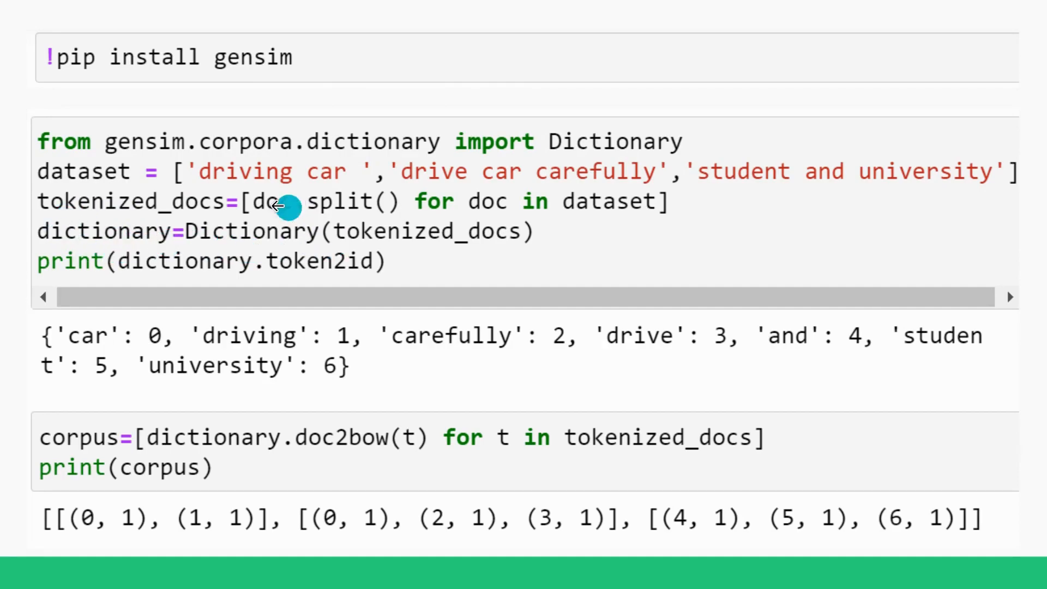
mouse_move(350, 240)
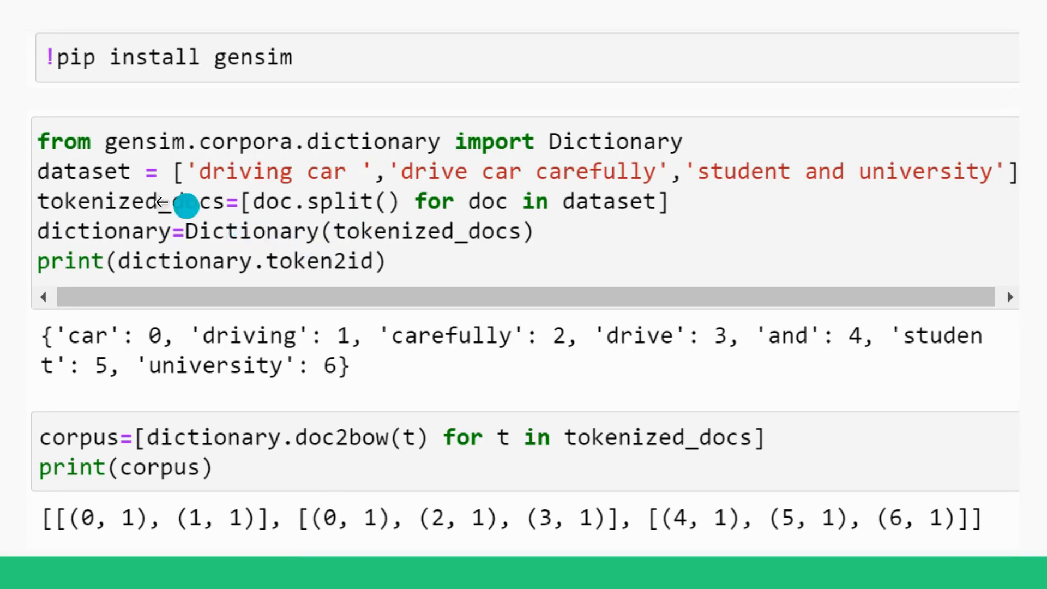
mouse_move(364, 207)
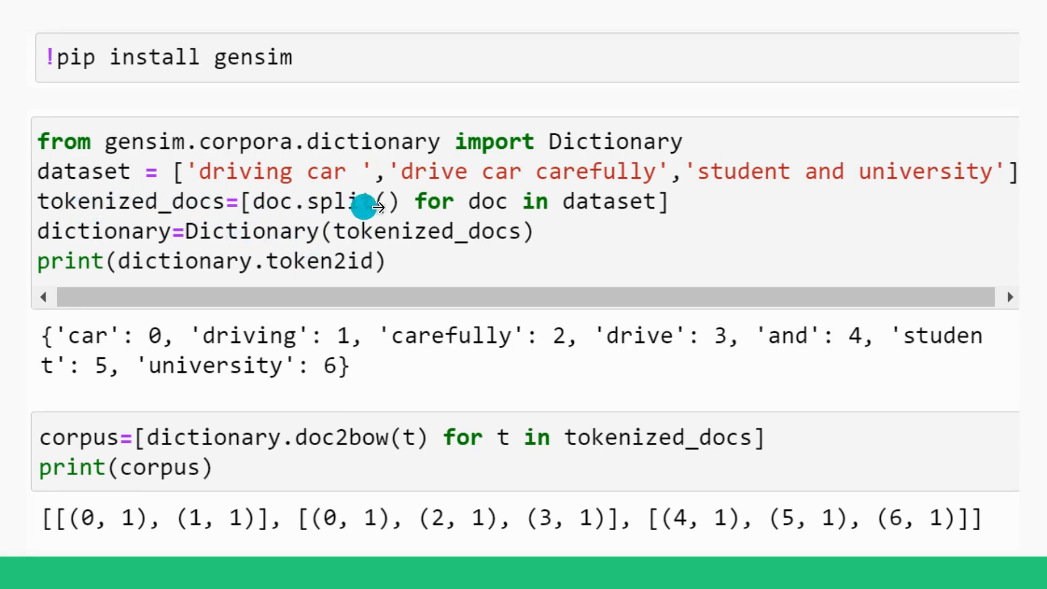
mouse_move(428, 238)
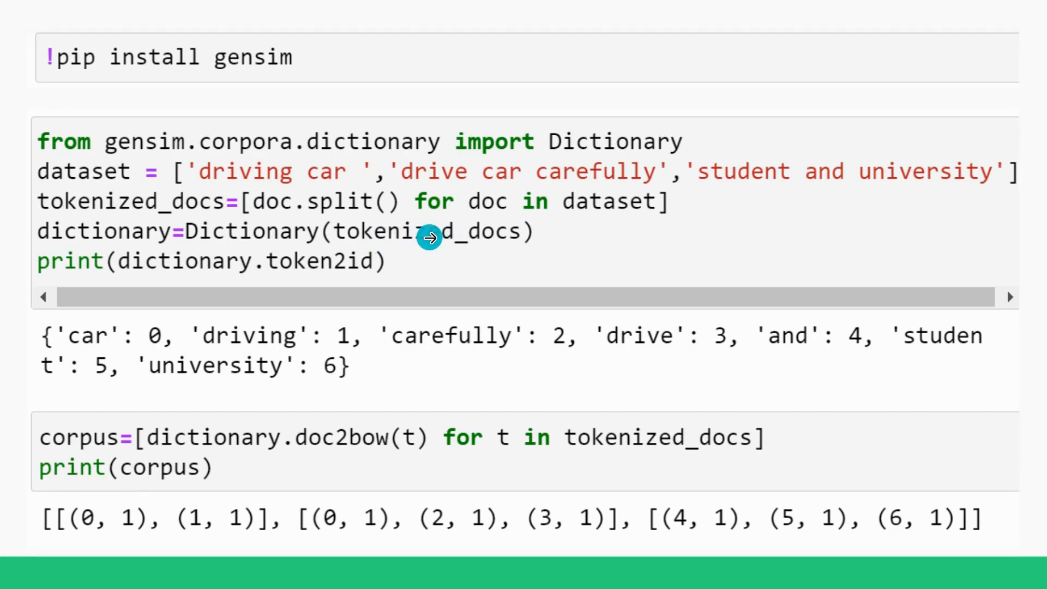
mouse_move(176, 195)
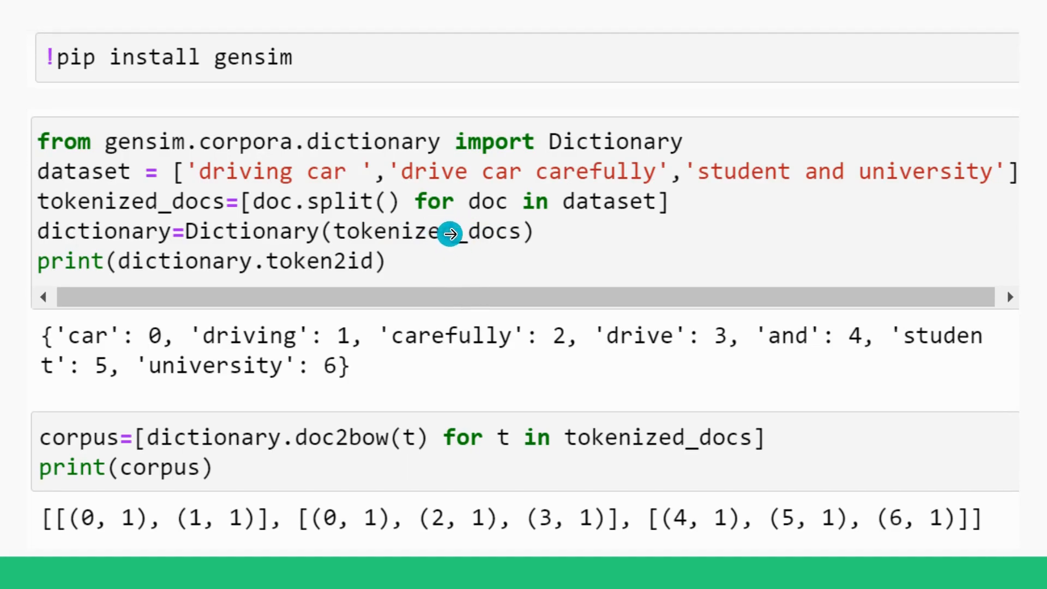
mouse_move(201, 268)
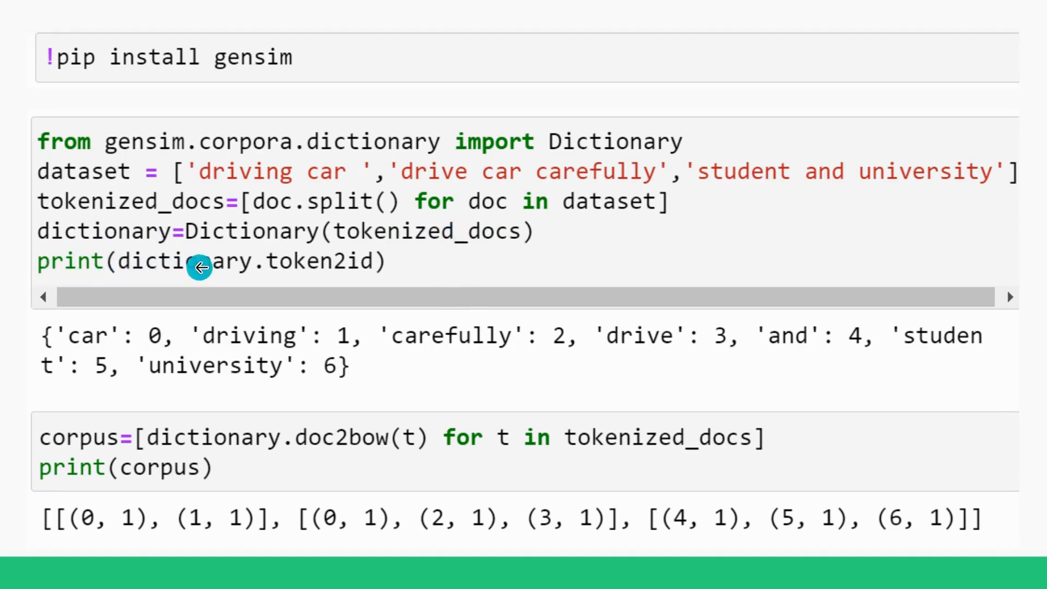
mouse_move(328, 267)
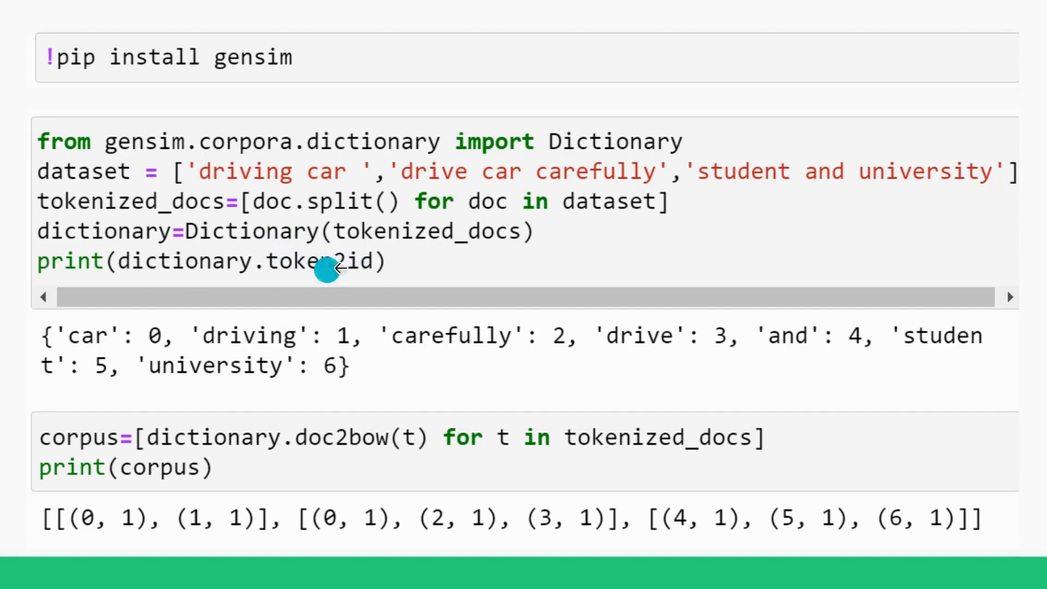
mouse_move(296, 272)
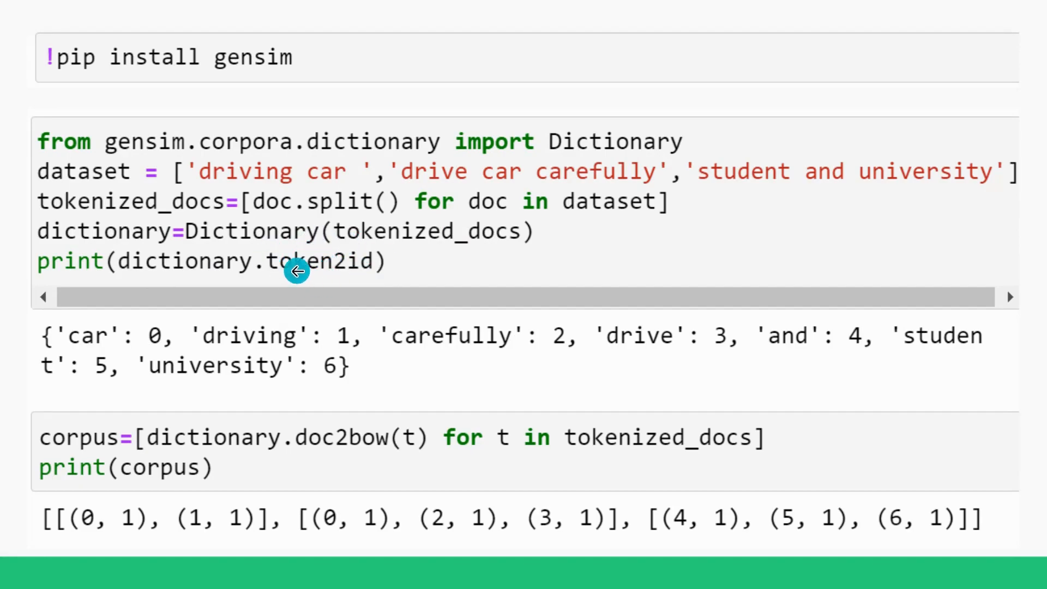
mouse_move(184, 270)
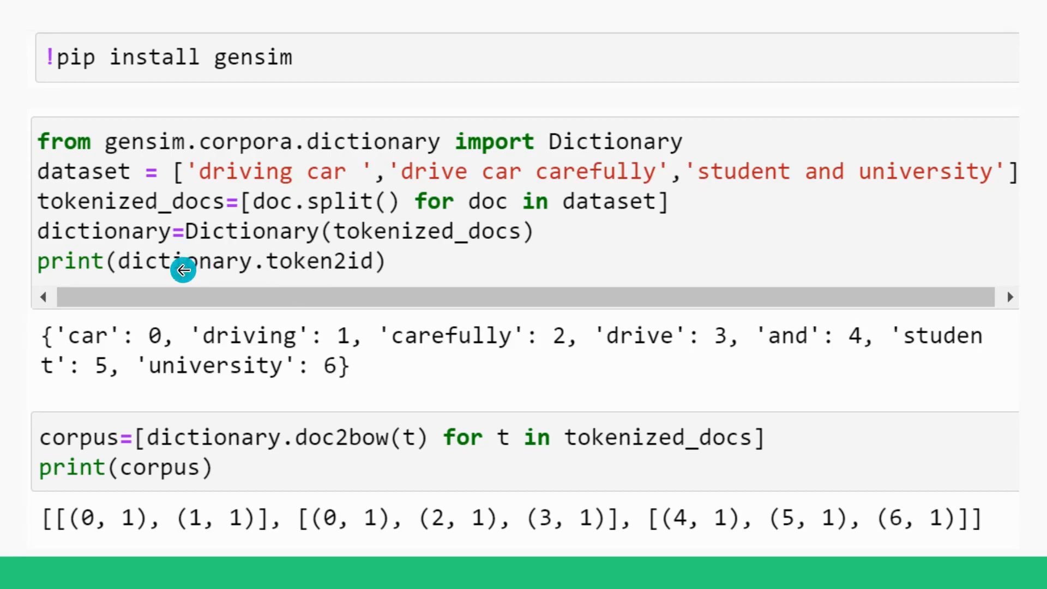
mouse_move(248, 273)
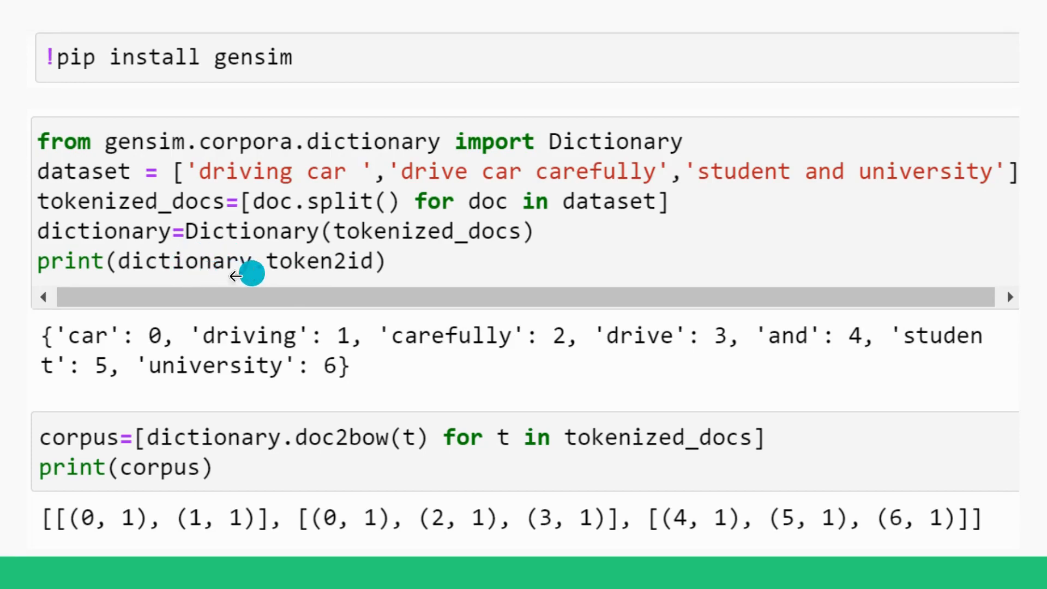
mouse_move(101, 336)
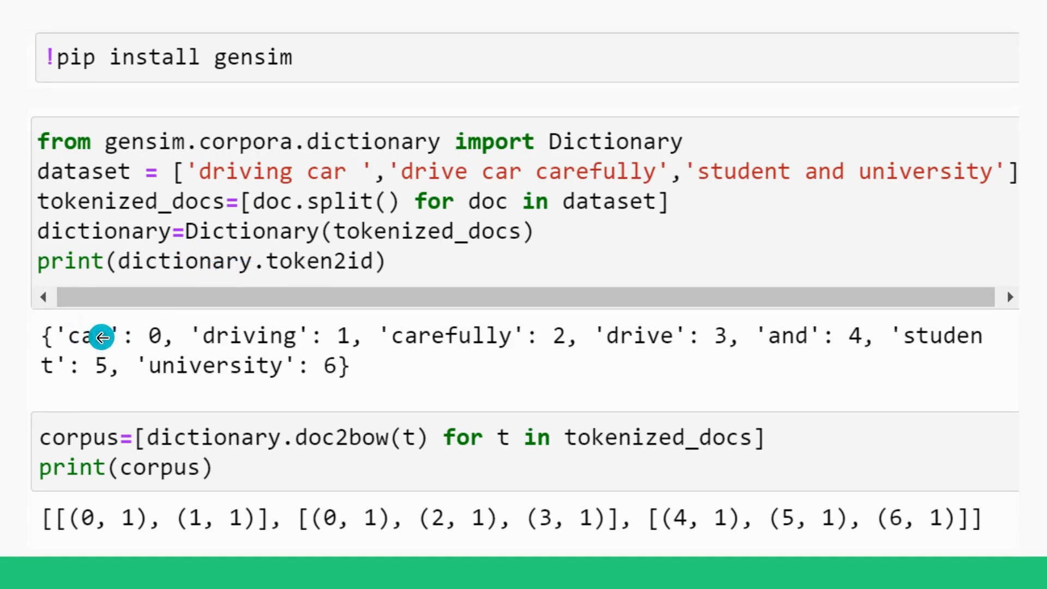
mouse_move(102, 170)
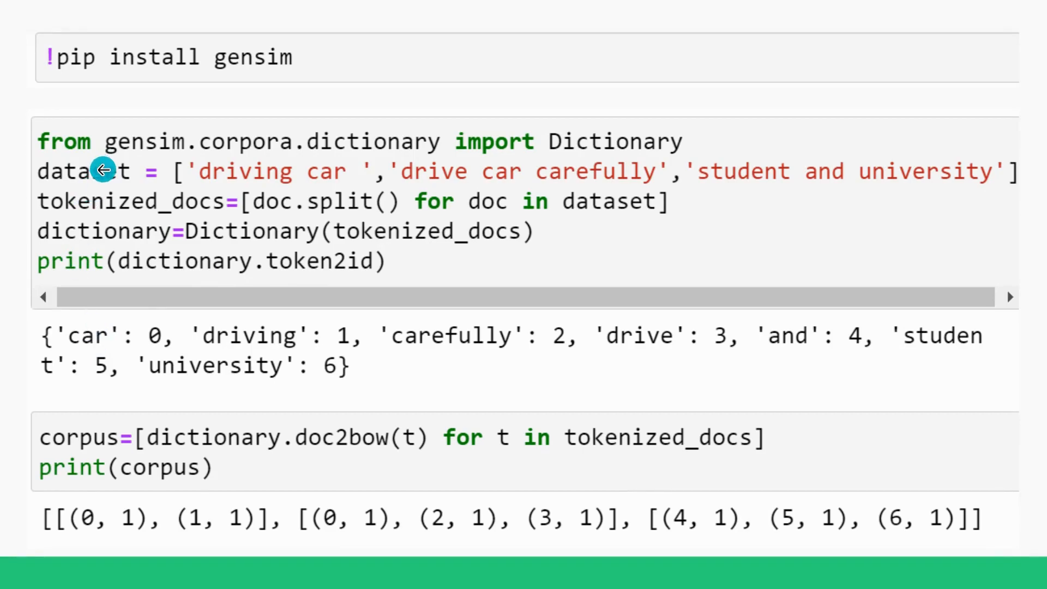
mouse_move(106, 340)
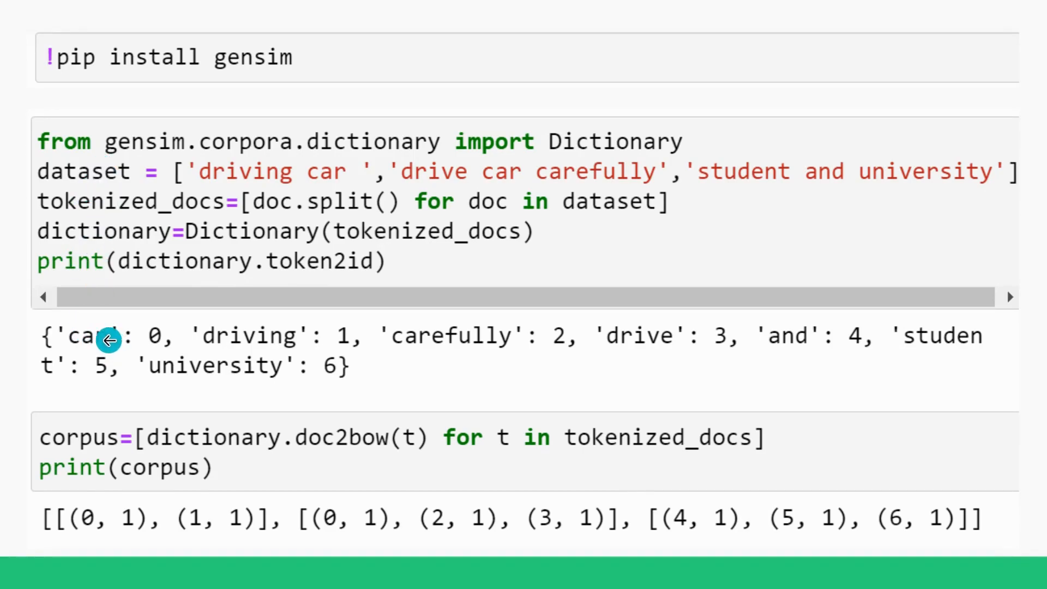
mouse_move(172, 337)
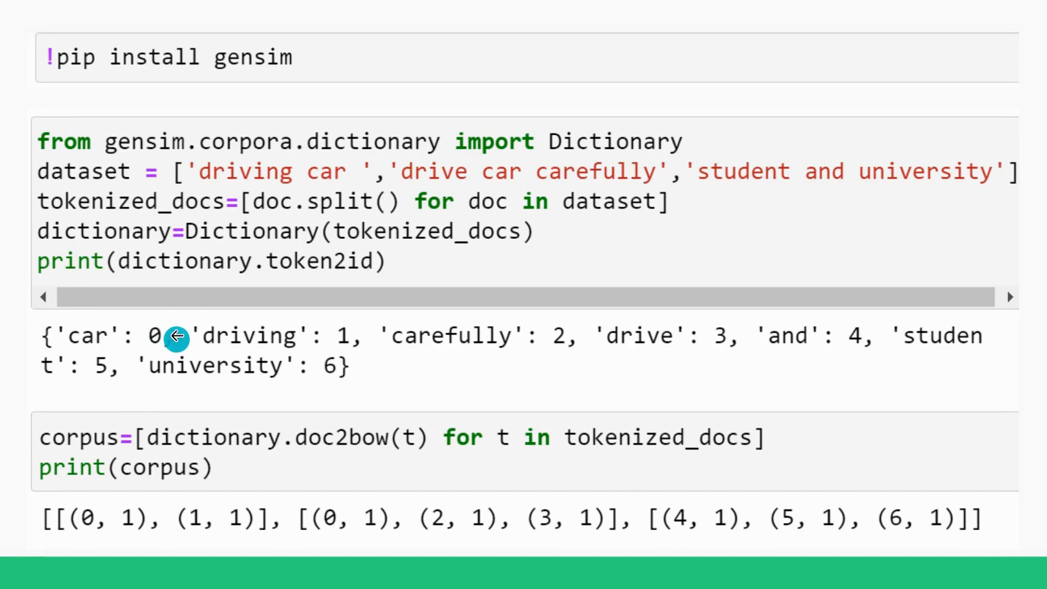
mouse_move(158, 346)
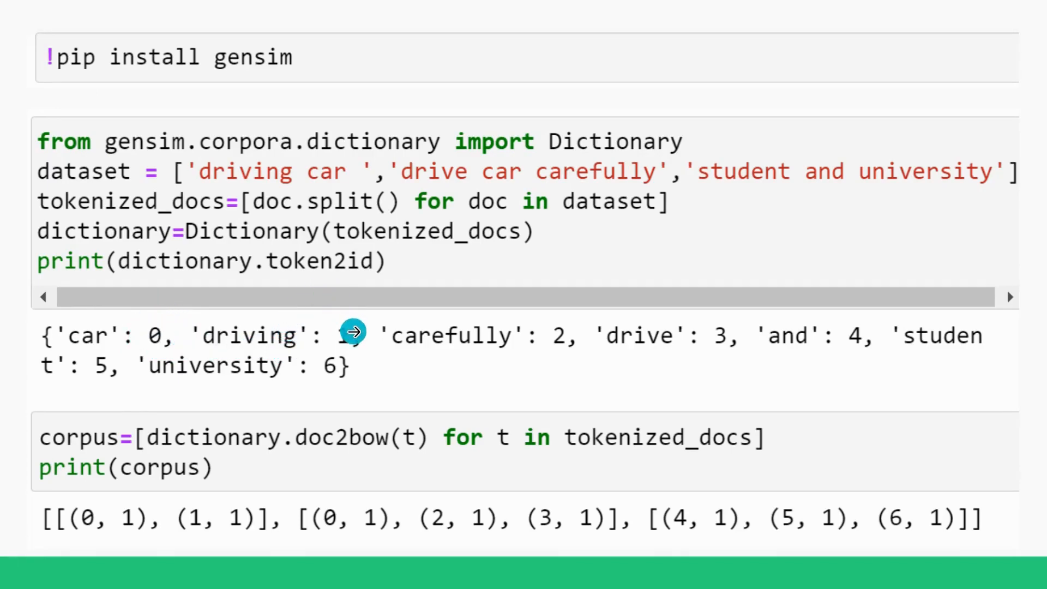
mouse_move(548, 326)
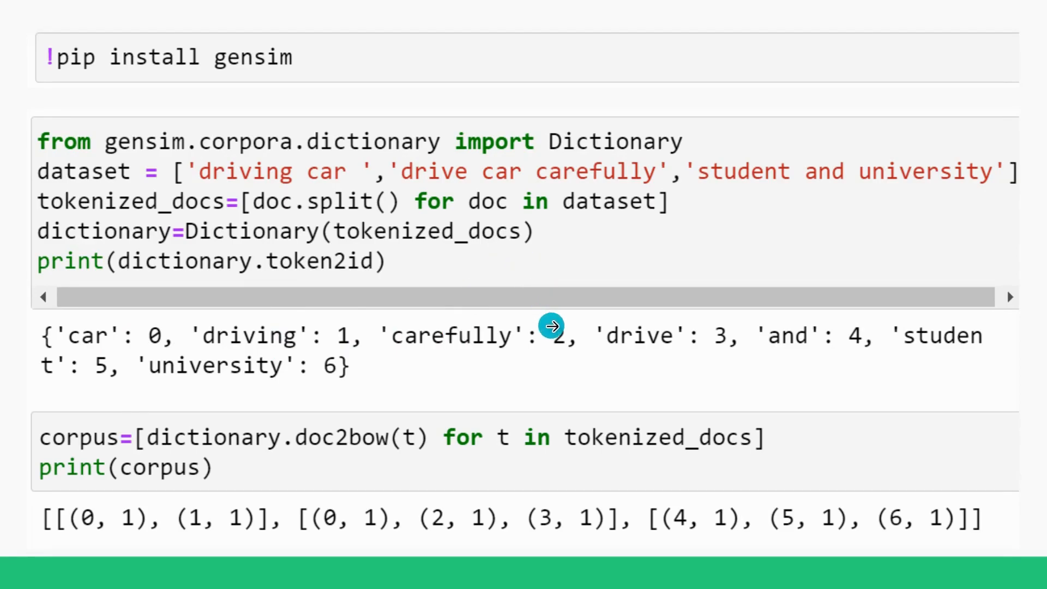
mouse_move(418, 374)
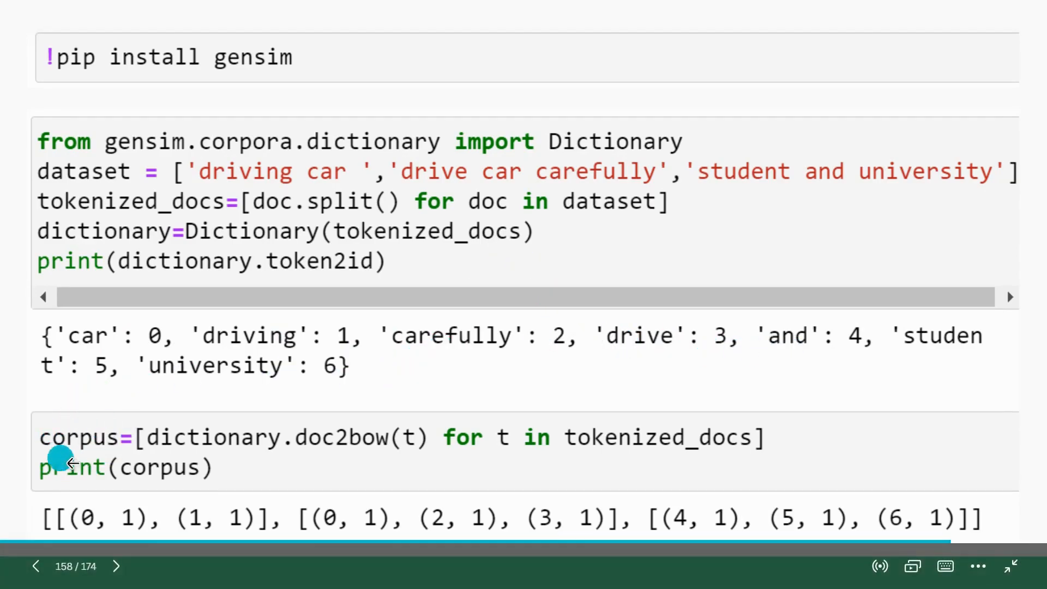
mouse_move(90, 446)
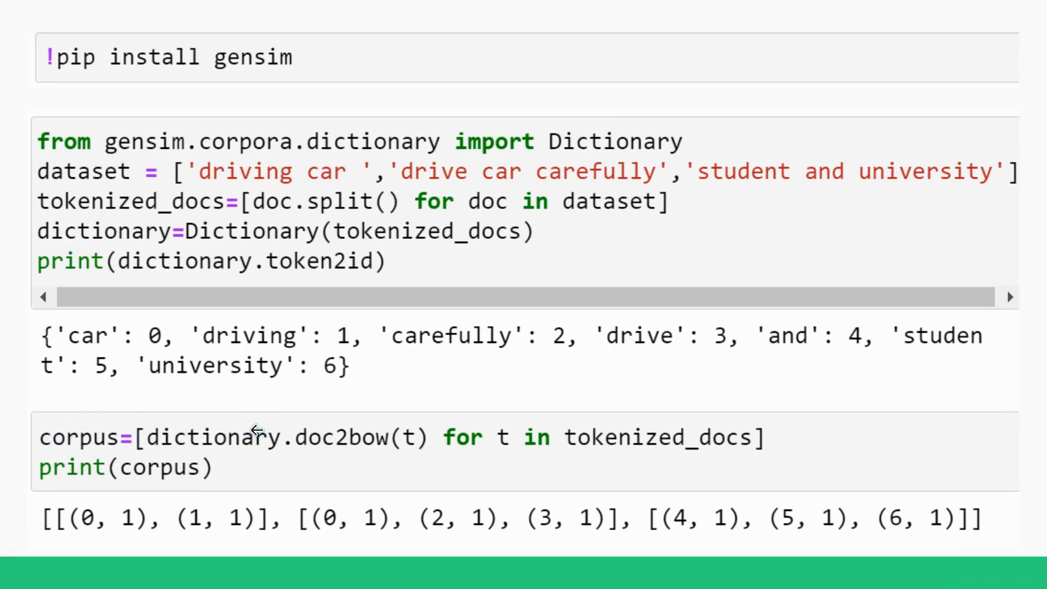
mouse_move(259, 437)
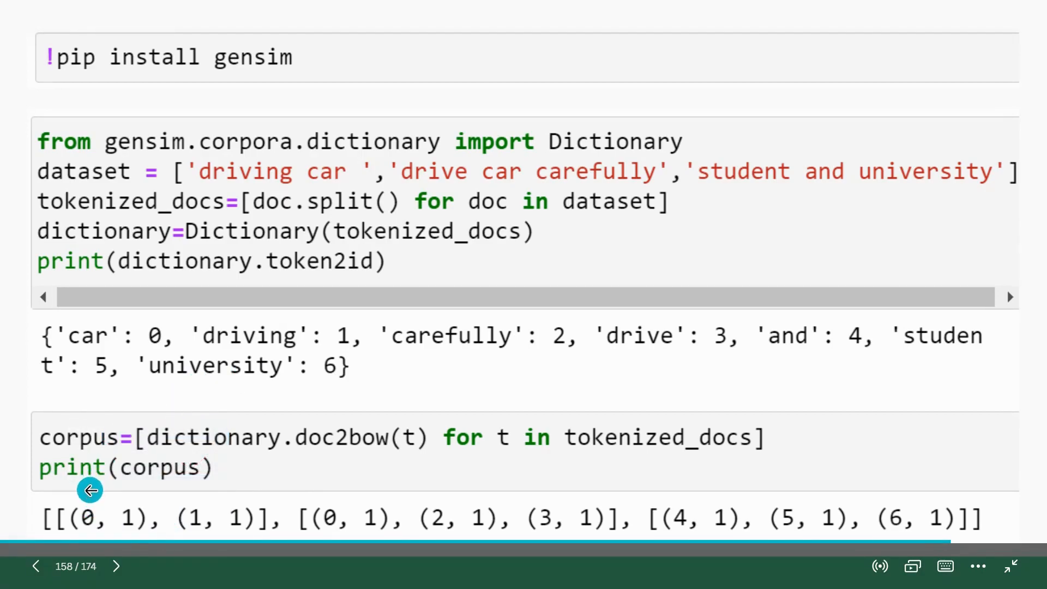
mouse_move(127, 504)
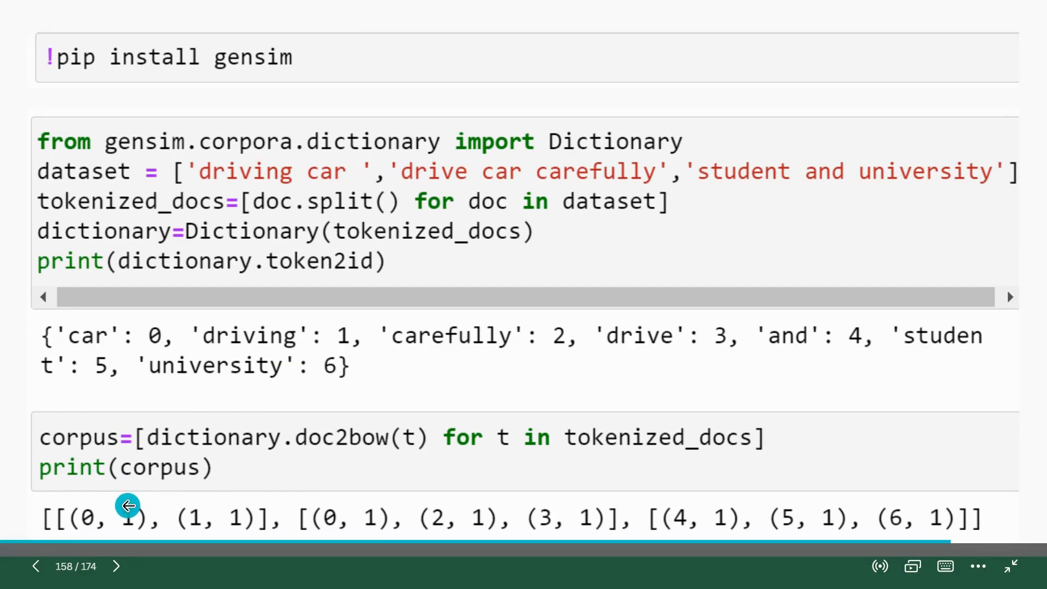
mouse_move(195, 500)
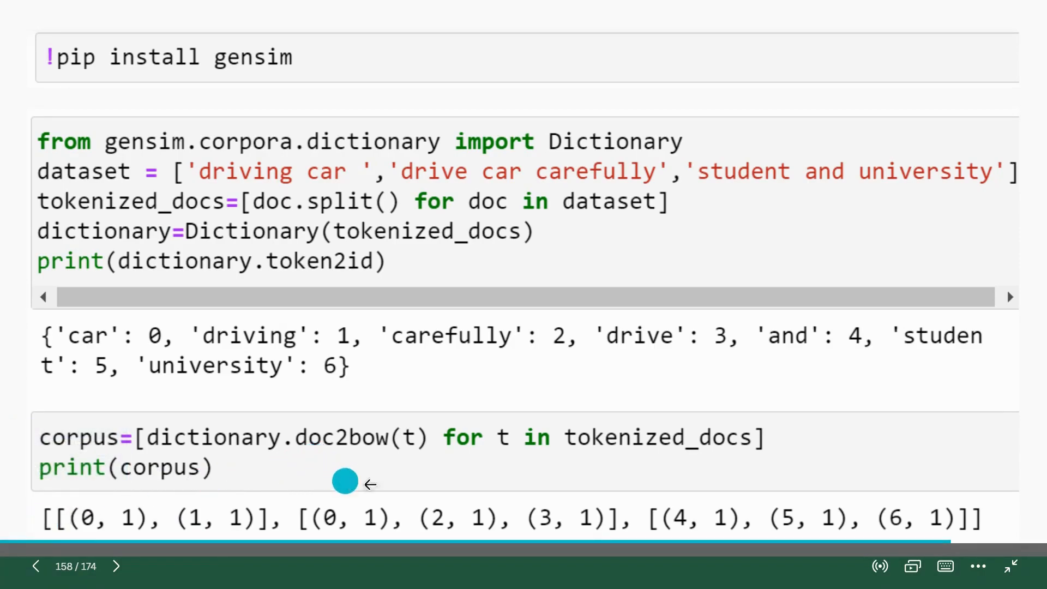
mouse_move(396, 517)
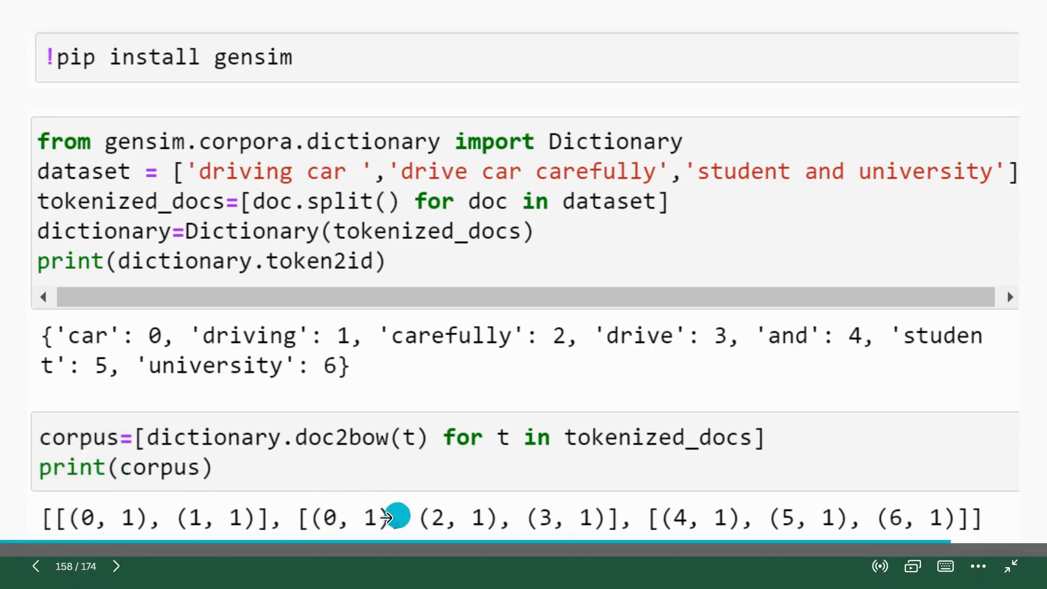